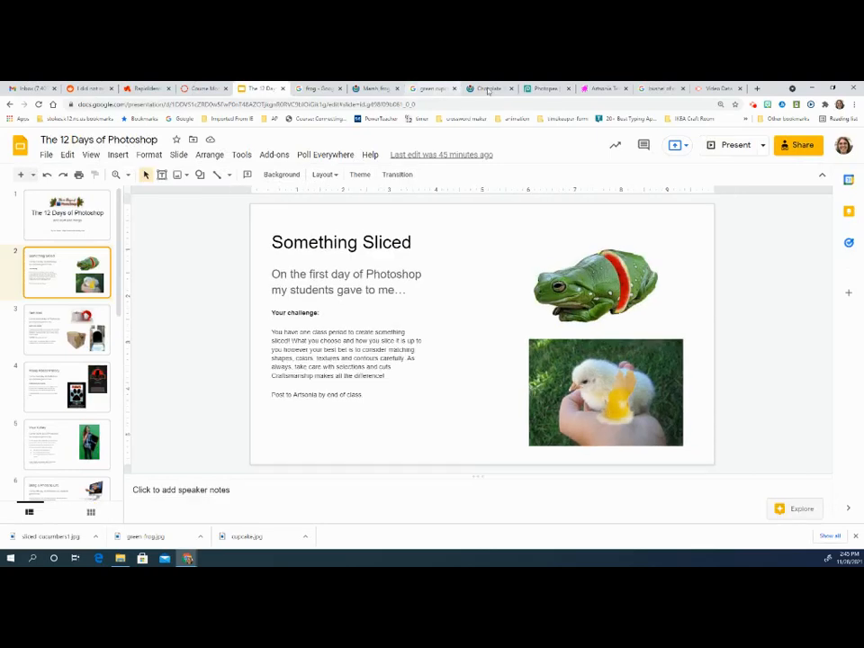
Step: Switch from the Google Slides assignment to the frog-and-cupcakes composite in Photopea
click(545, 87)
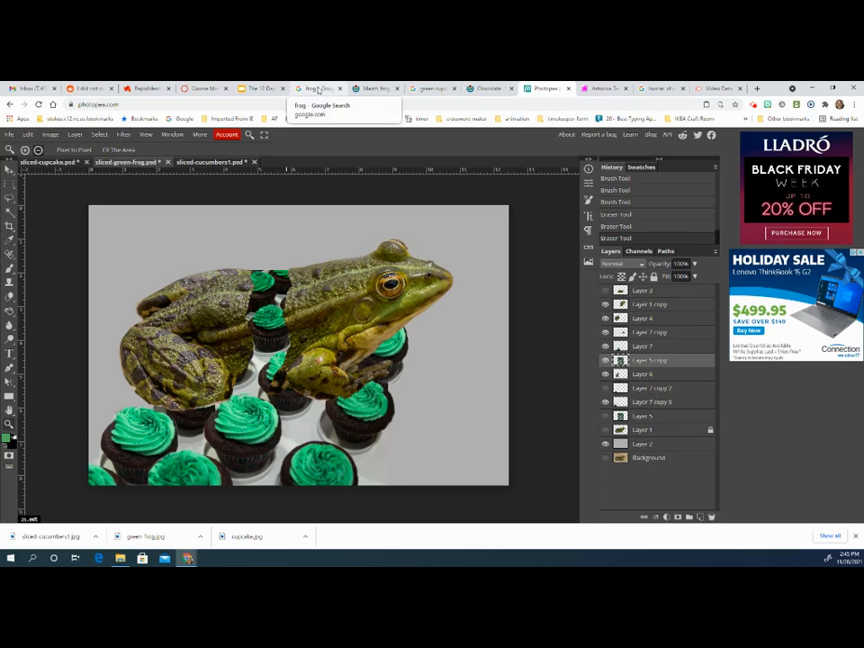
Step: View the marsh frog source images, then the full-size green chocolate cupcake photo
click(317, 88)
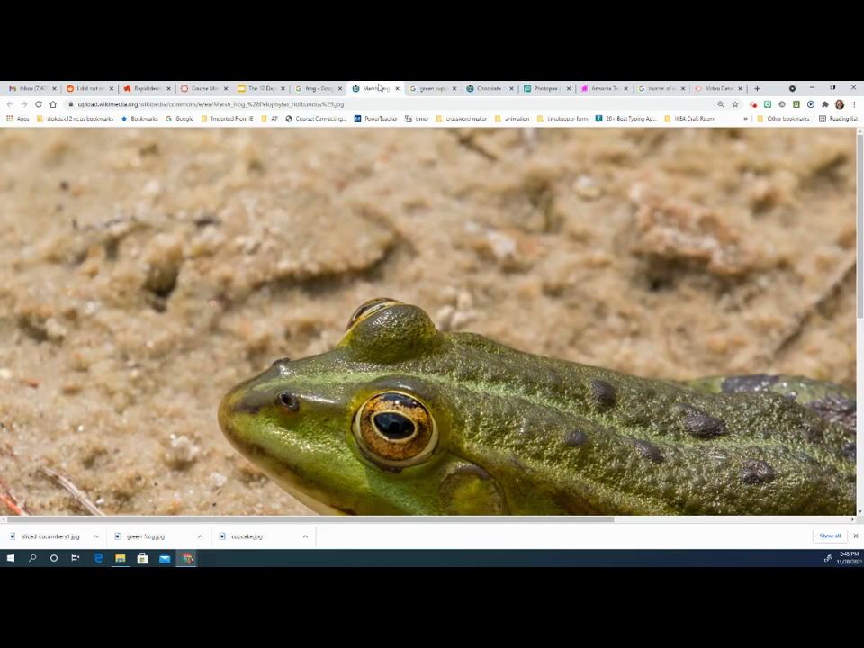
mouse_move(366, 154)
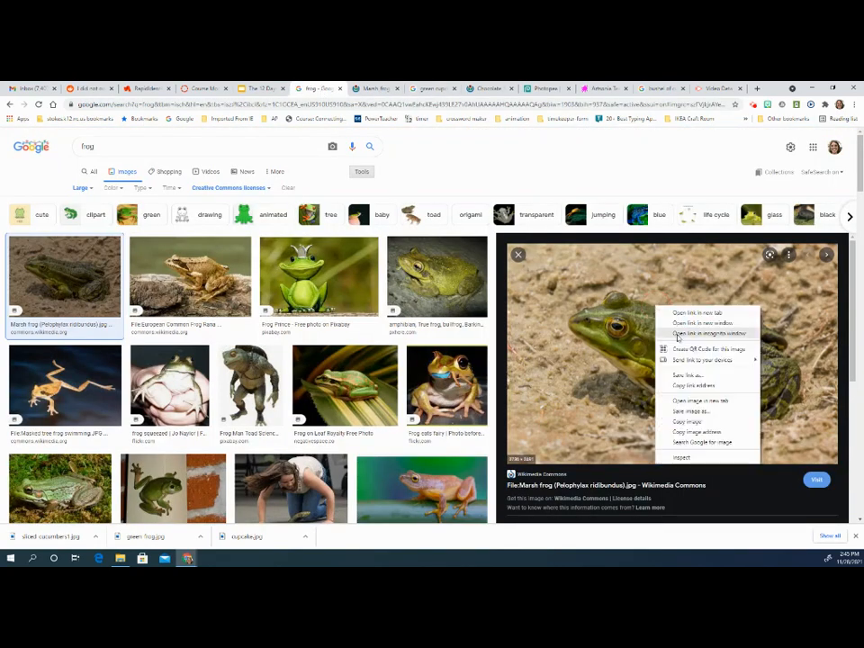
mouse_move(687, 410)
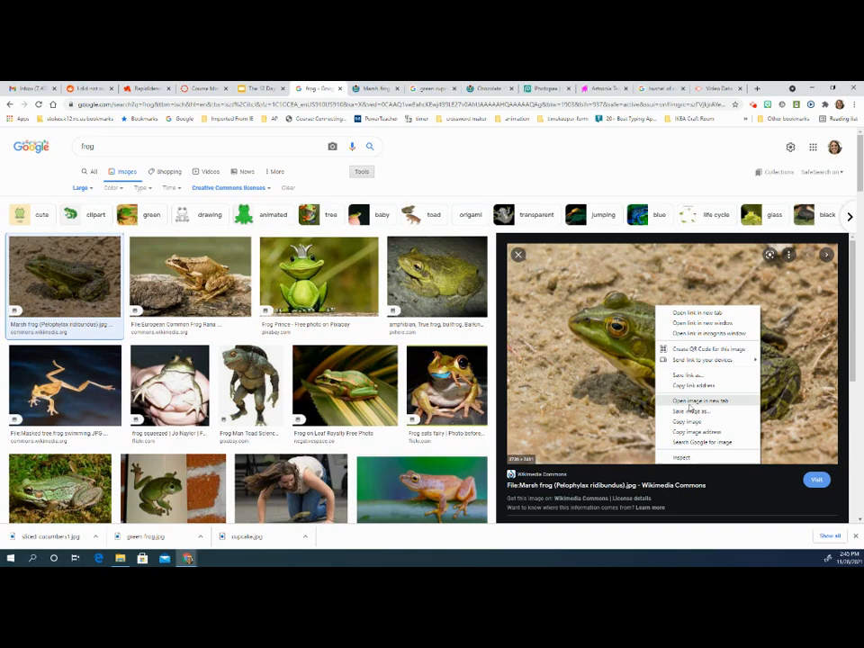
click(433, 87)
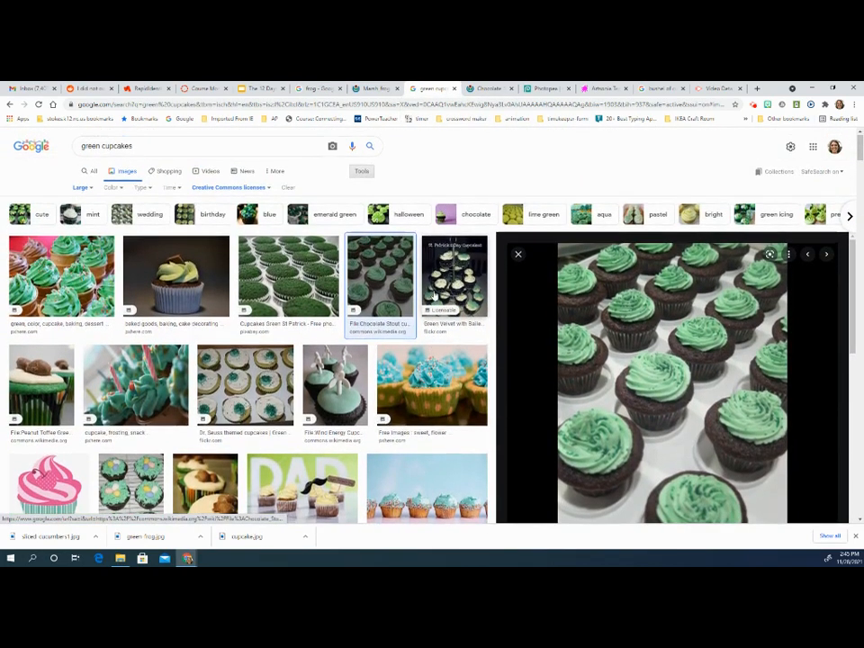
mouse_move(602, 336)
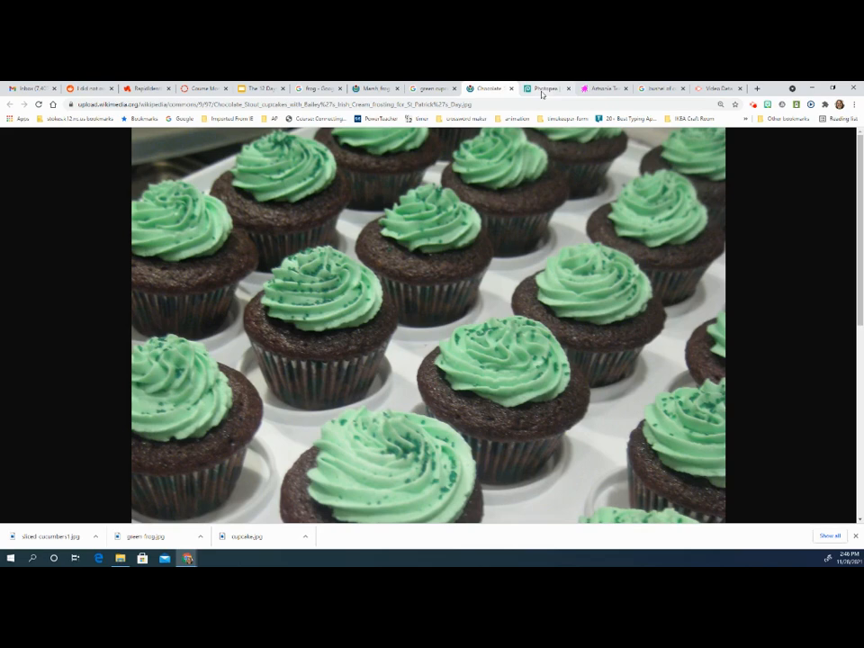
Step: Go back to the layered frog-and-cupcakes composite in Photopea
click(546, 89)
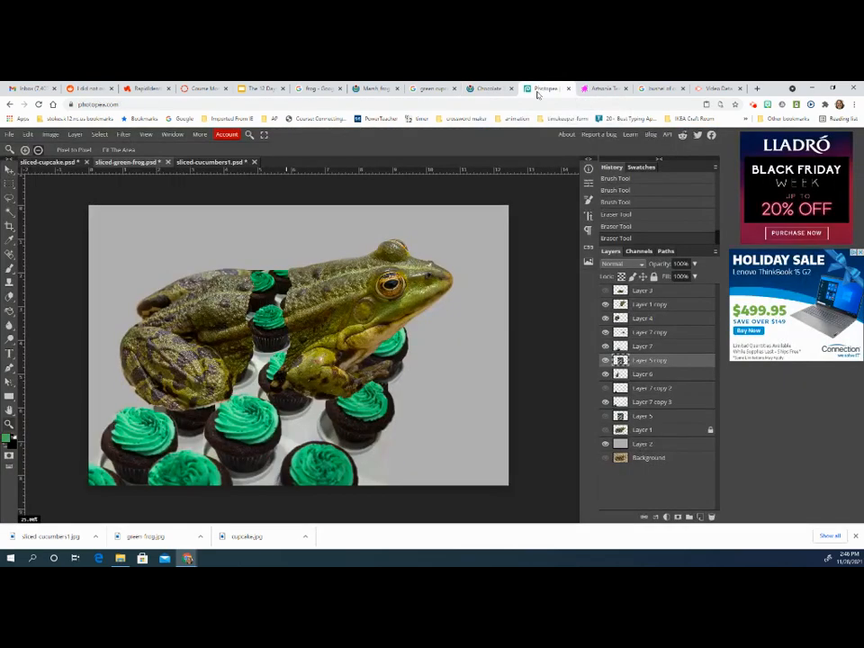
click(607, 290)
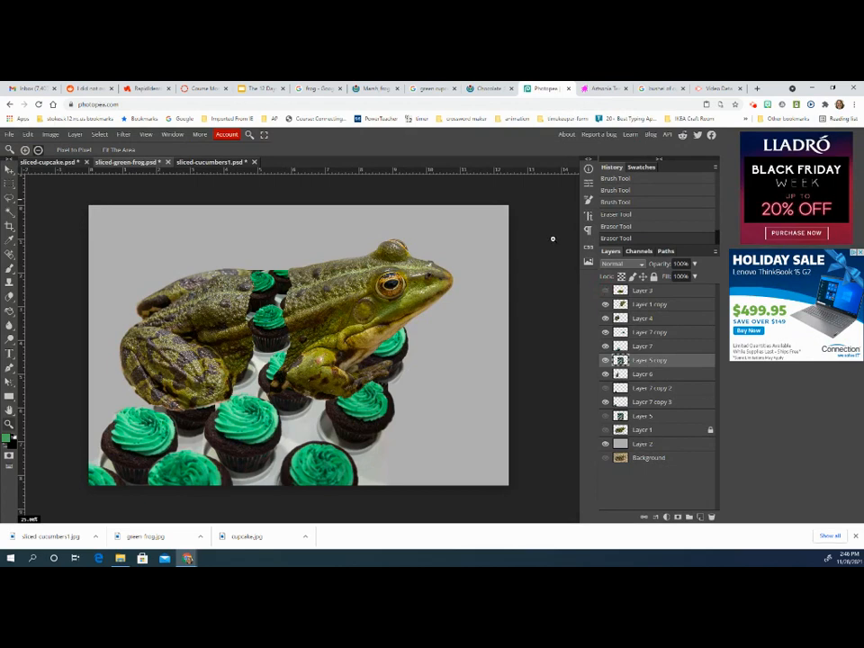
mouse_move(551, 347)
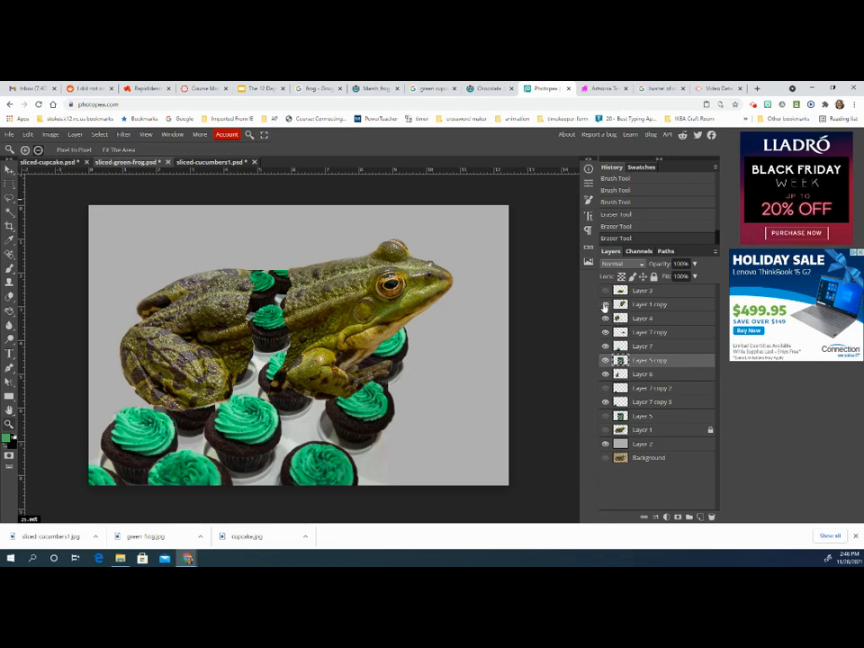
Step: Show the original marsh frog photo and flip the image horizontally
click(604, 305)
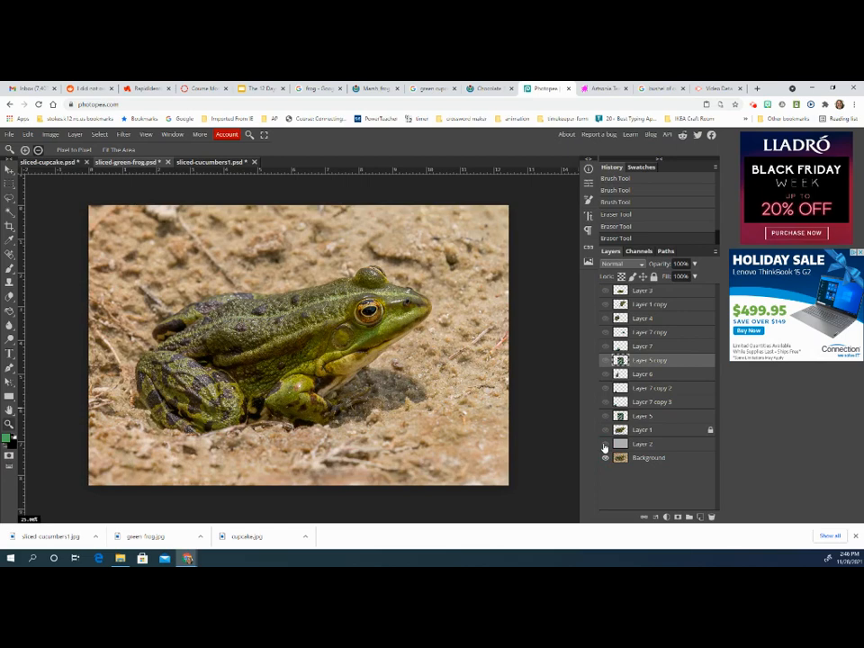
click(51, 134)
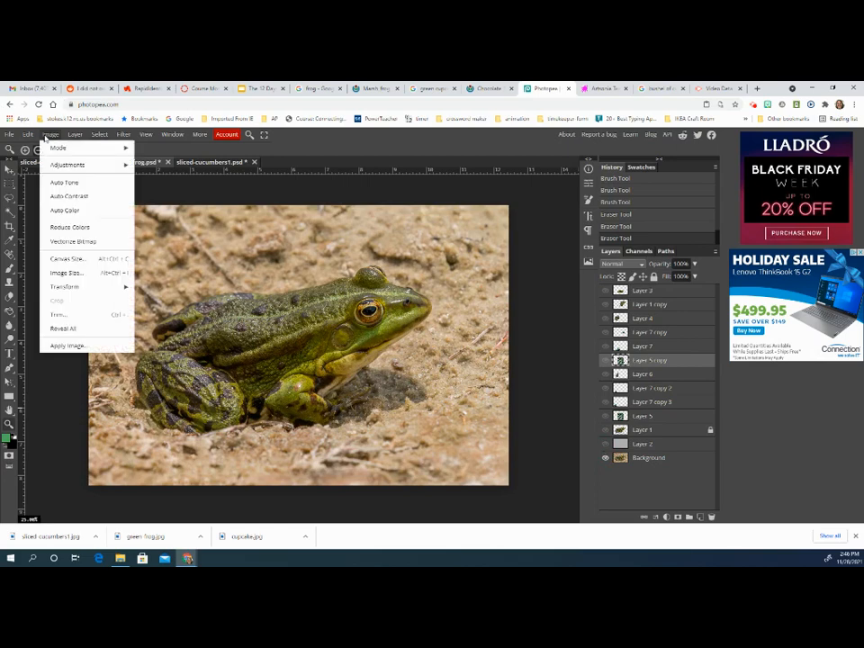
mouse_move(66, 165)
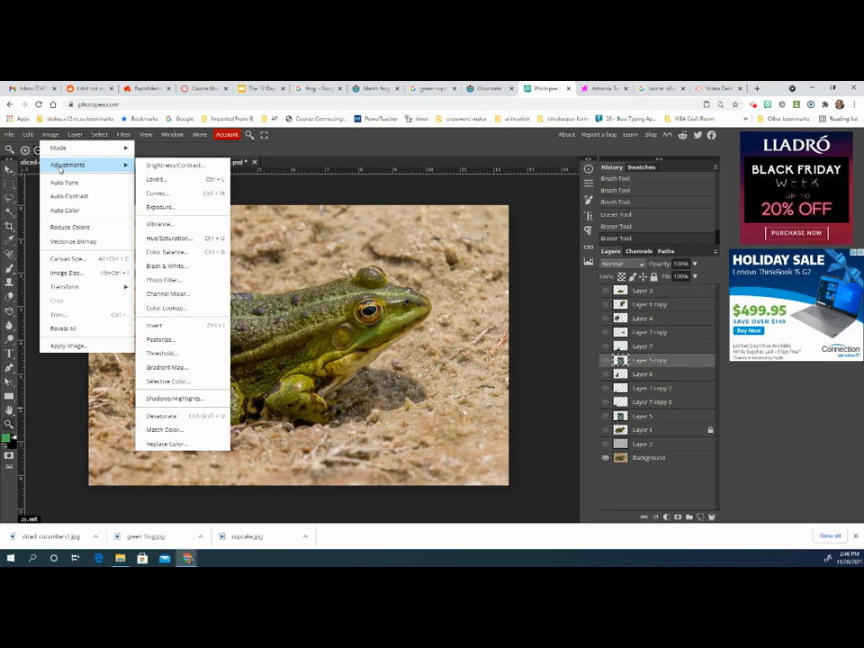
click(29, 135)
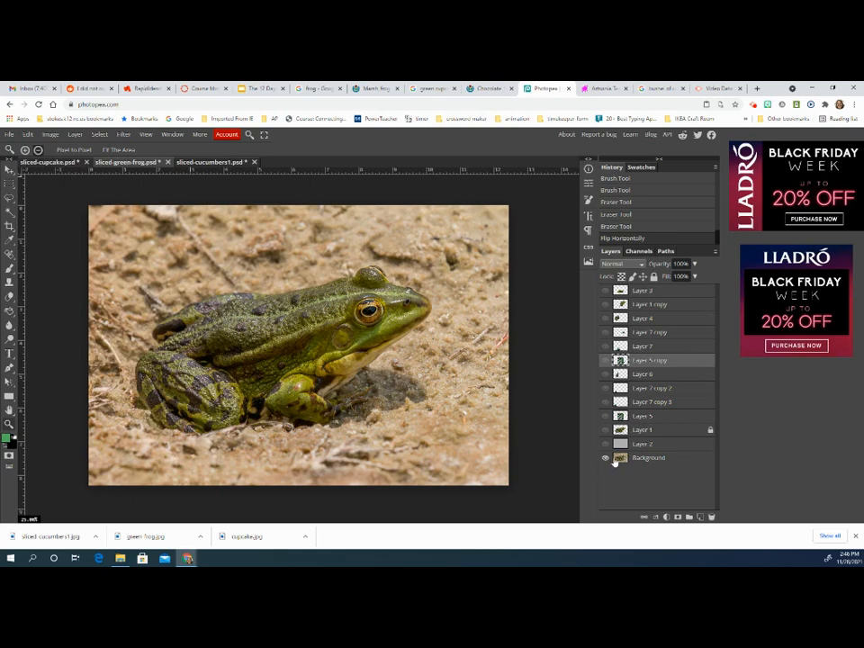
Step: Hide the original sand photo so the cut-out frog sits alone on transparency
click(605, 459)
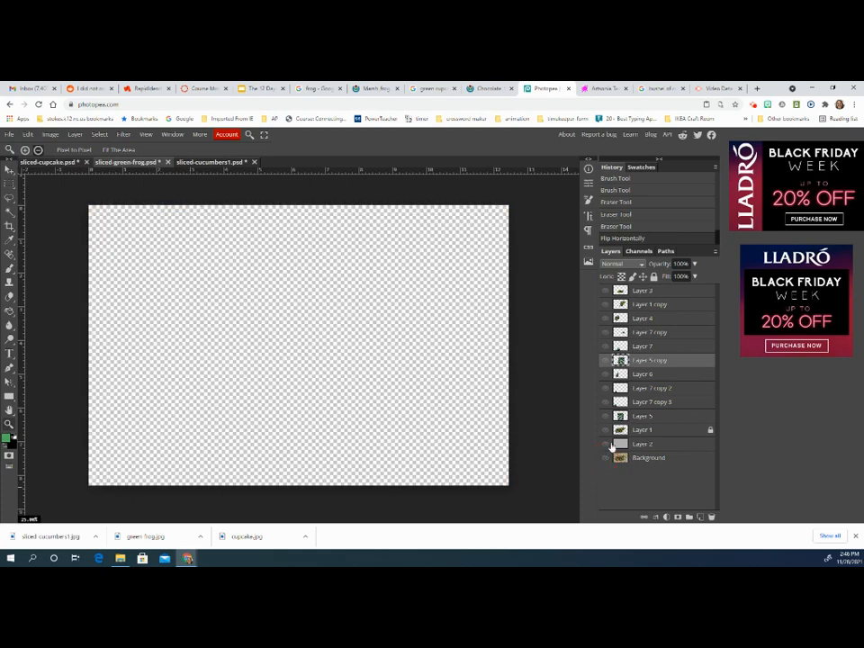
click(605, 429)
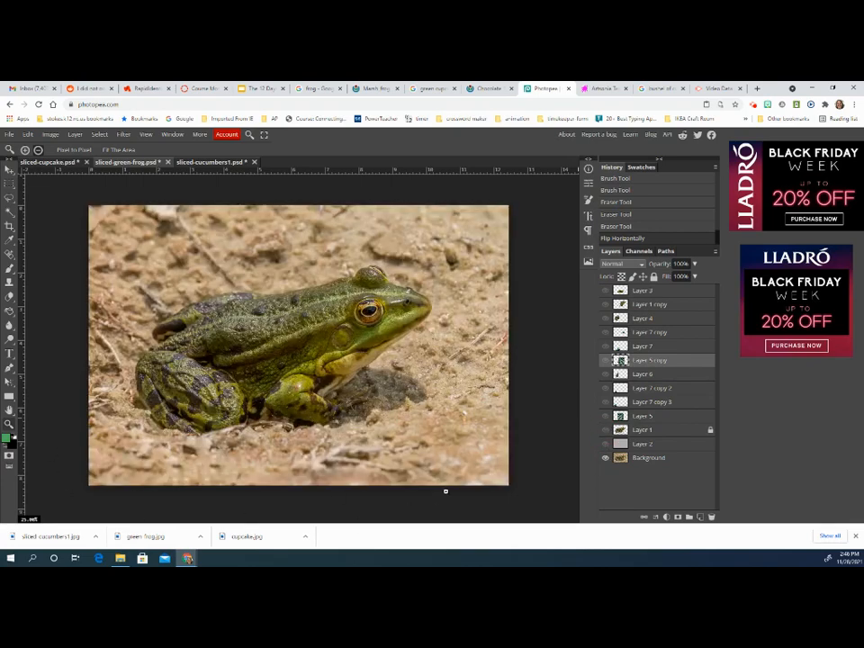
click(605, 458)
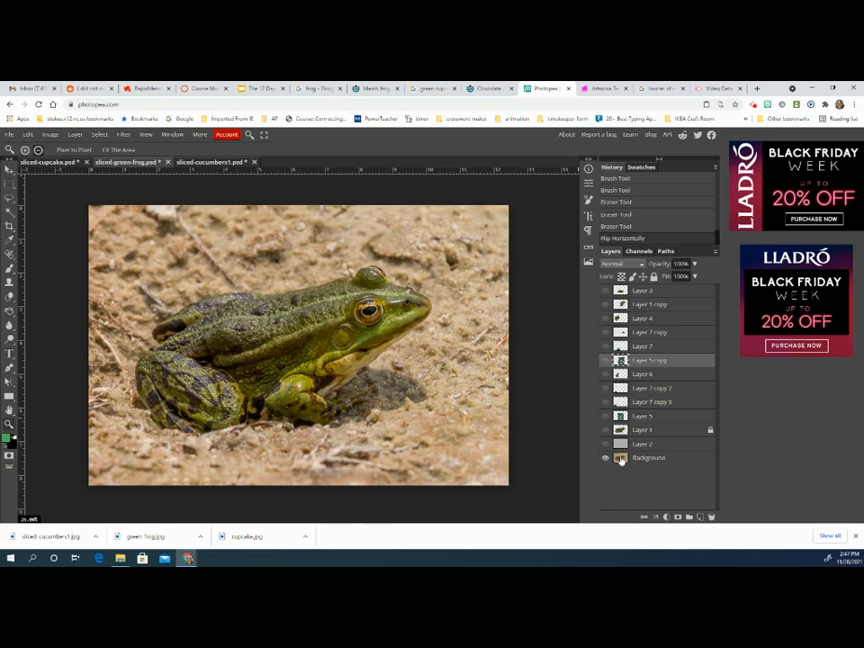
click(605, 458)
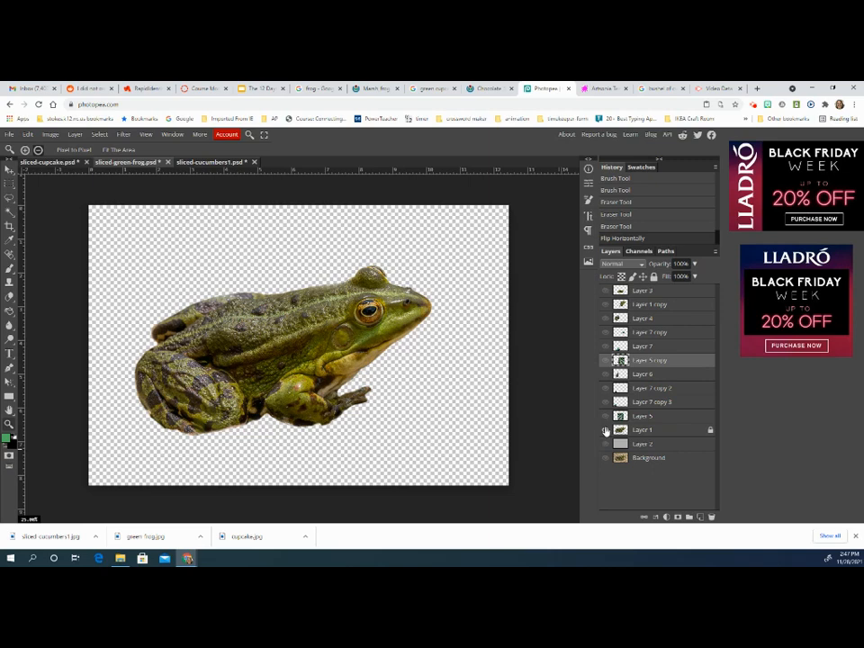
Step: Show Layer 1 with Layer 2 hidden, then duplicate the cut-out frog layer
click(605, 430)
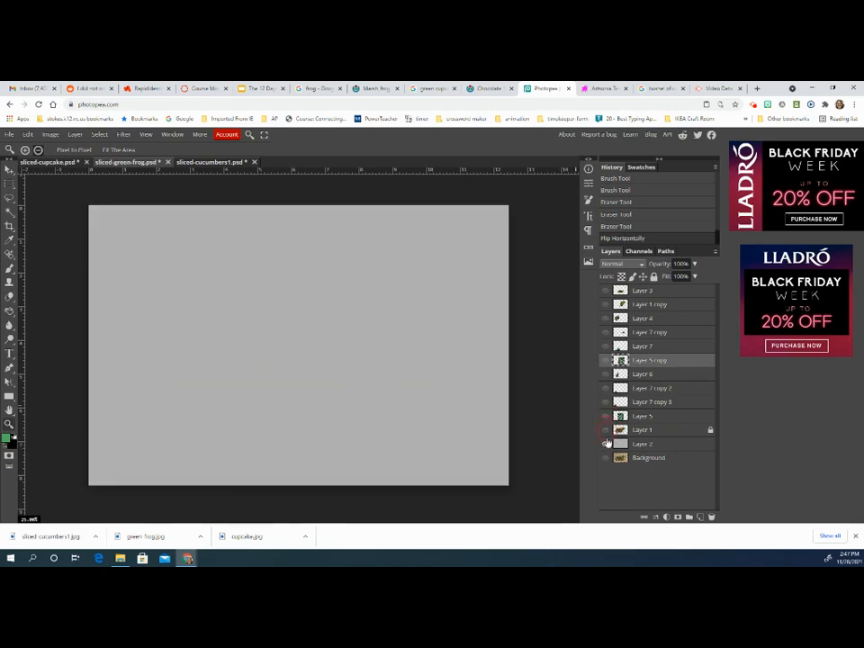
click(606, 443)
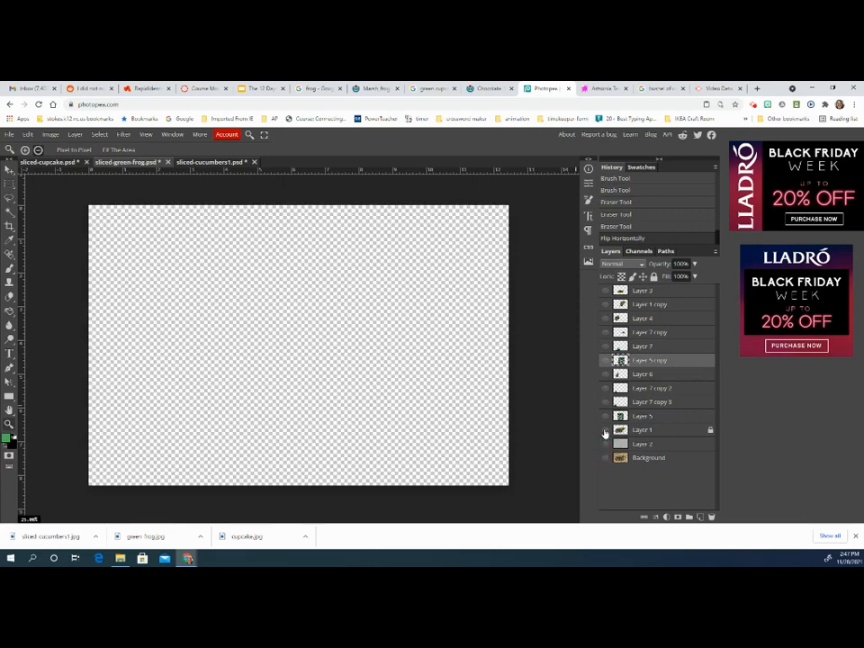
click(605, 430)
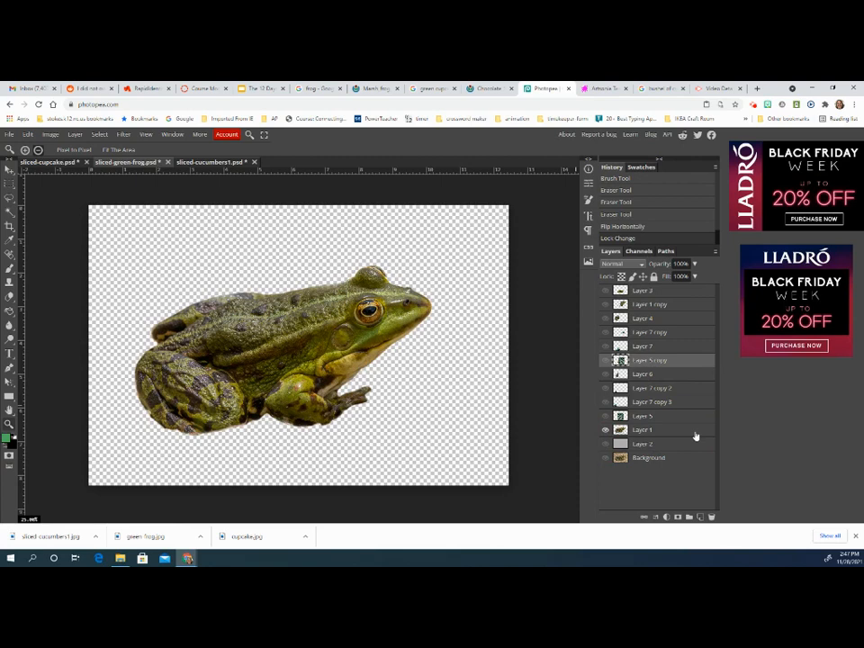
right_click(651, 430)
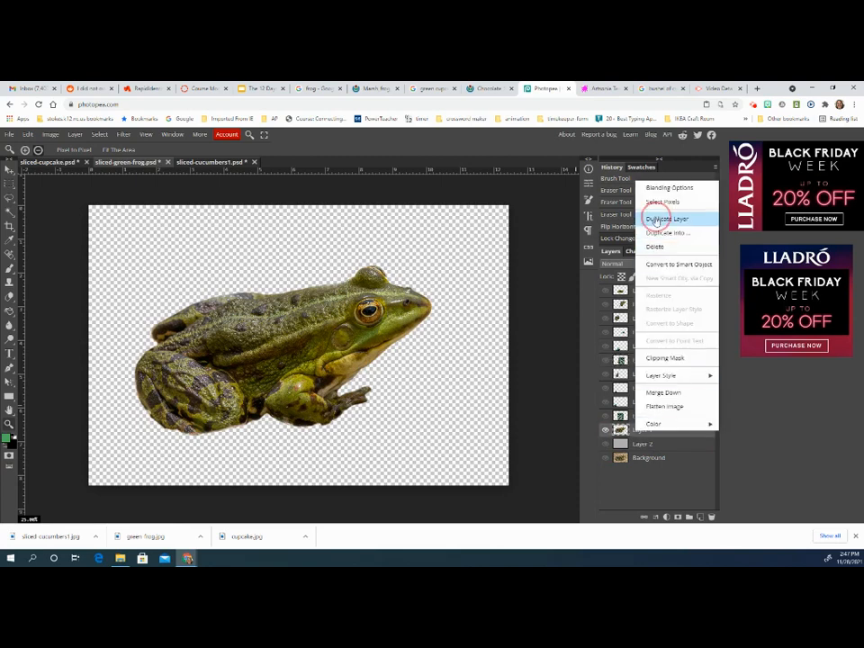
click(664, 218)
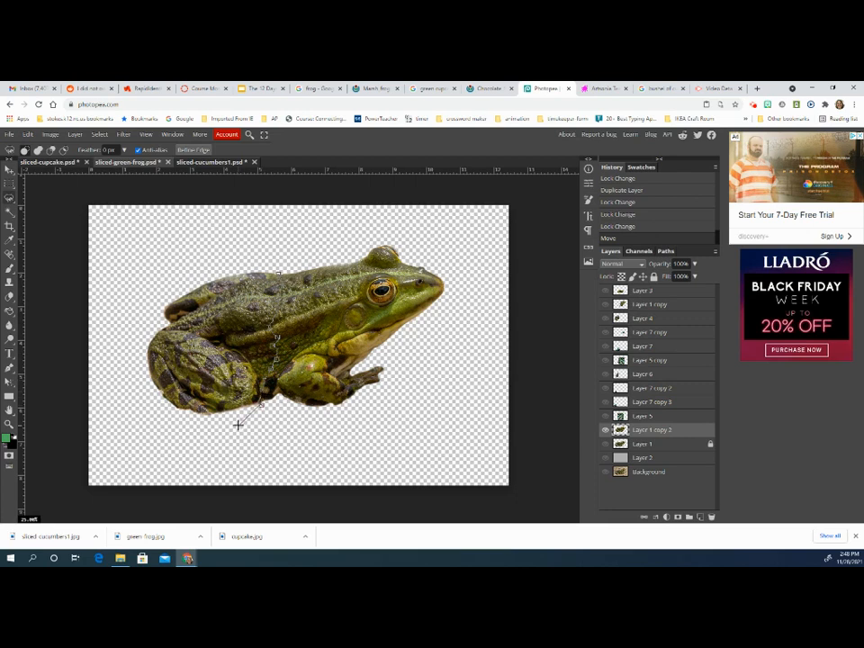
mouse_move(200, 439)
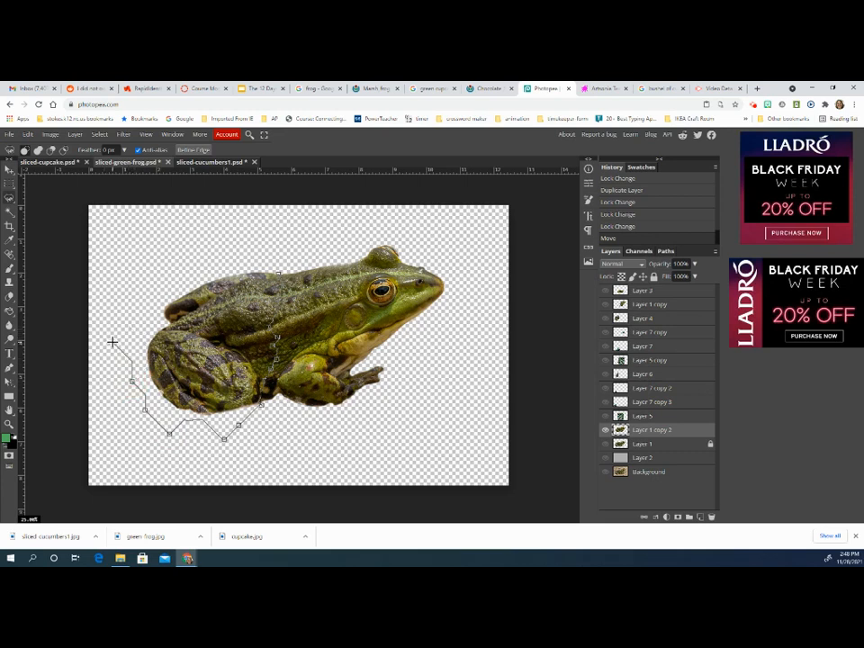
Step: Lasso the frog's rear half and hind leg, then cut and paste it onto a new layer
click(180, 273)
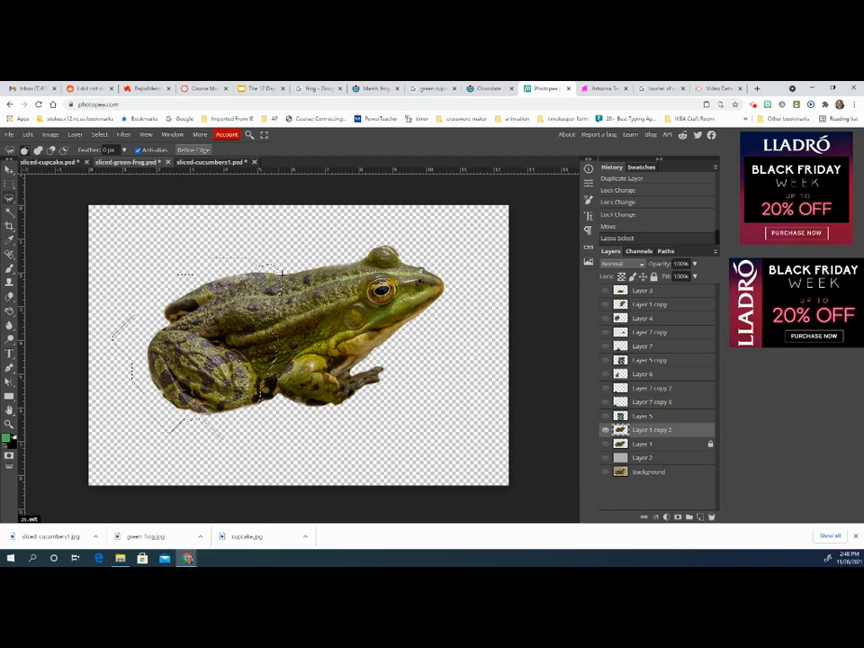
click(12, 134)
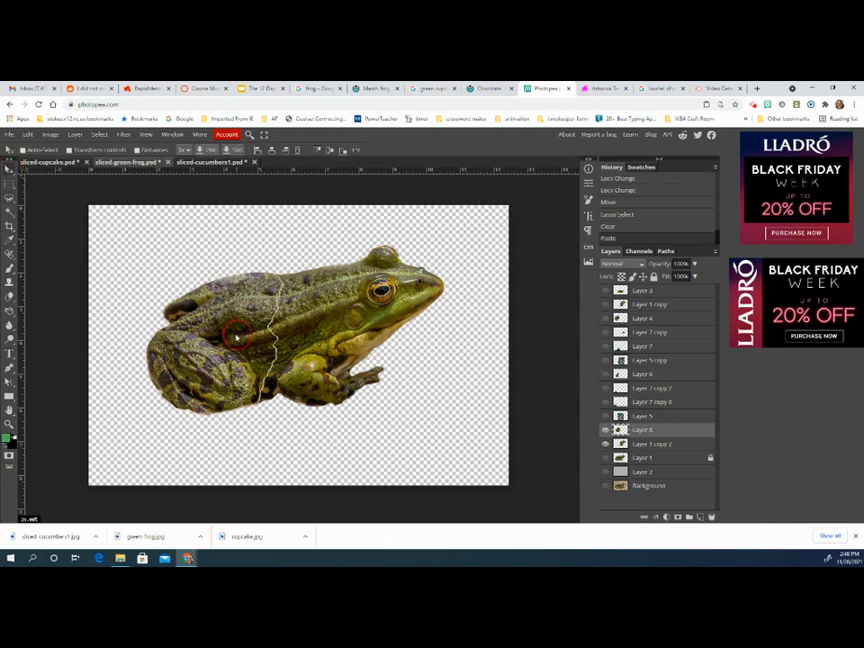
Step: Drag the frog's rear half left to open a jagged gap from the front half
drag(239, 338, 212, 337)
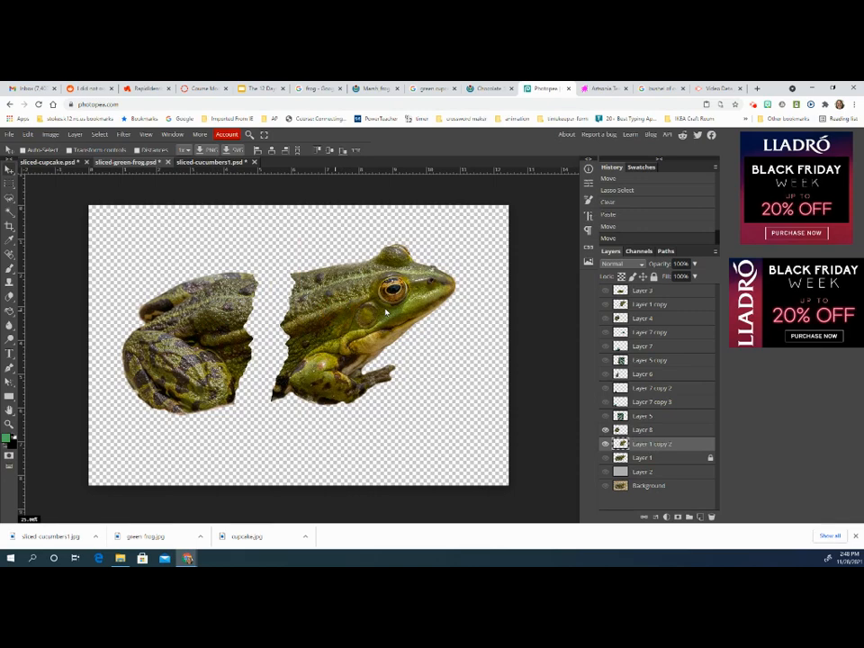
mouse_move(645, 366)
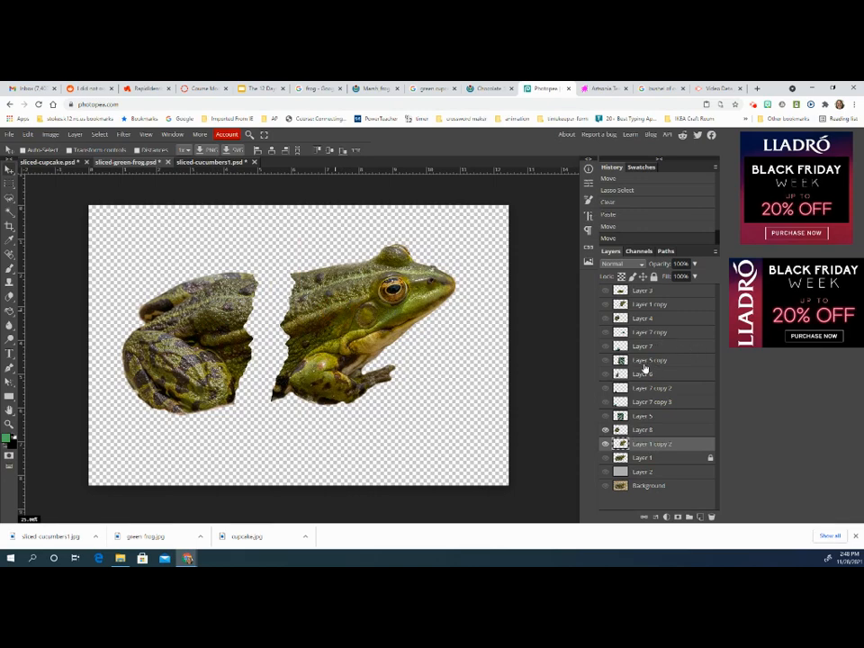
click(605, 360)
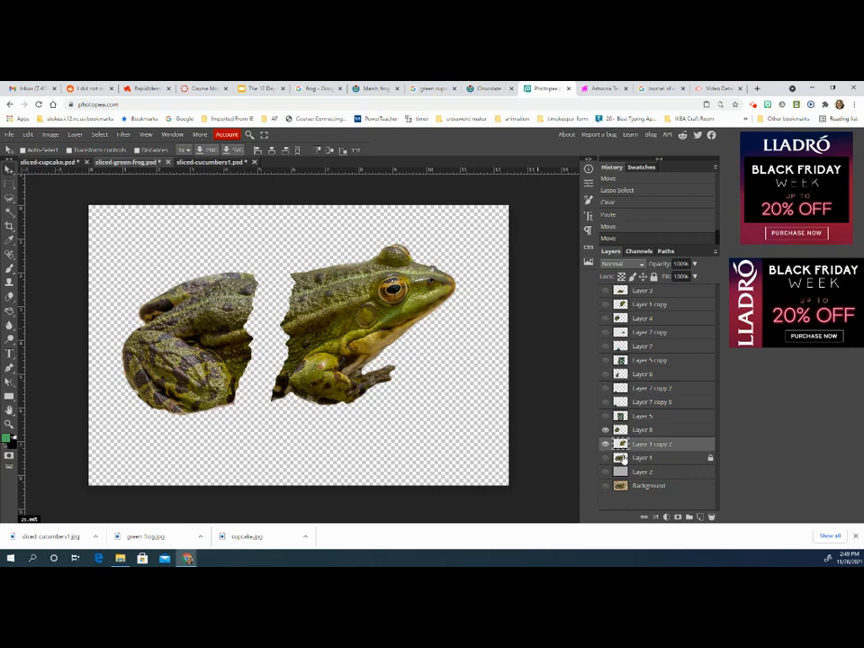
Step: Show the whole frog layer and rename Layer 1 copy and Layer 4 to 'frog'
click(605, 457)
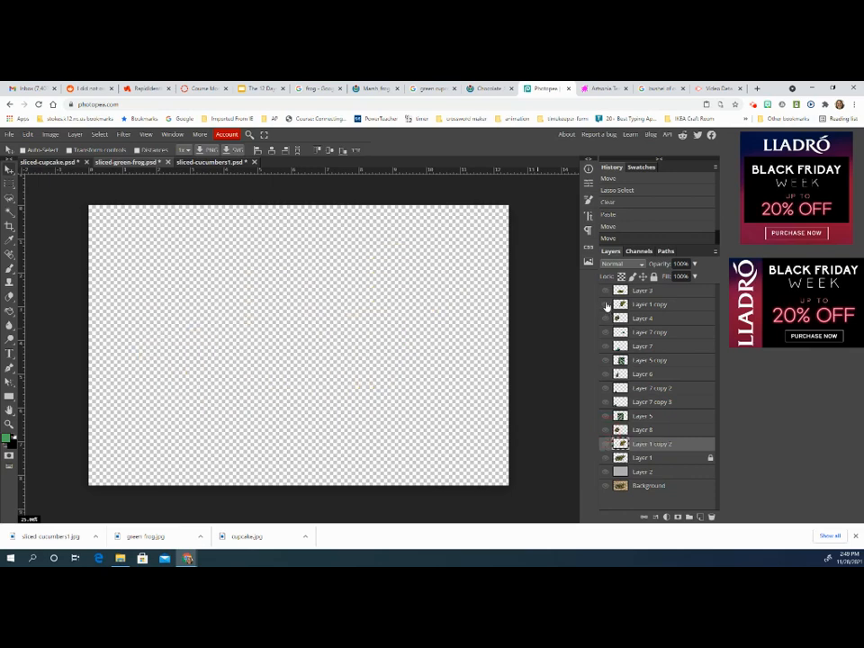
click(604, 361)
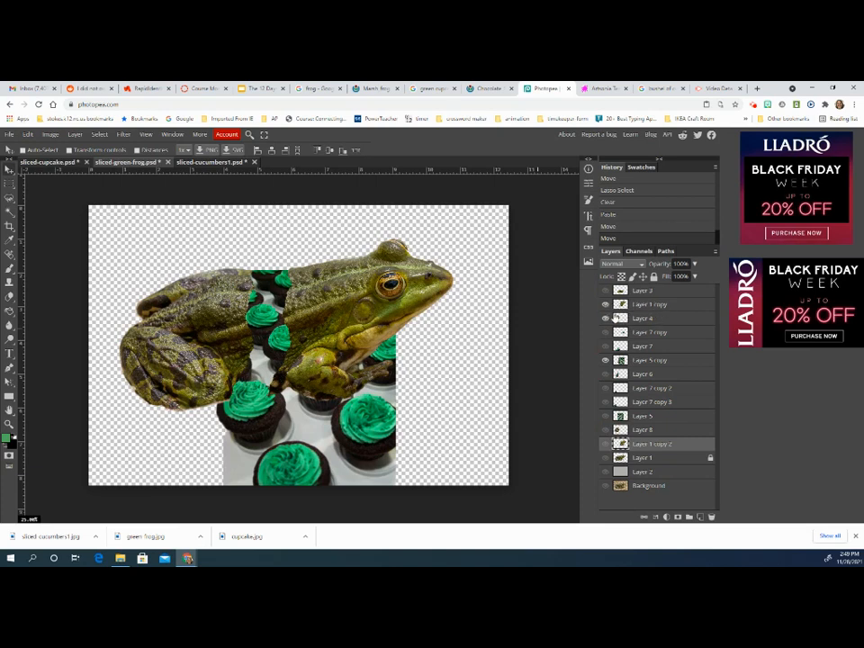
double_click(650, 305)
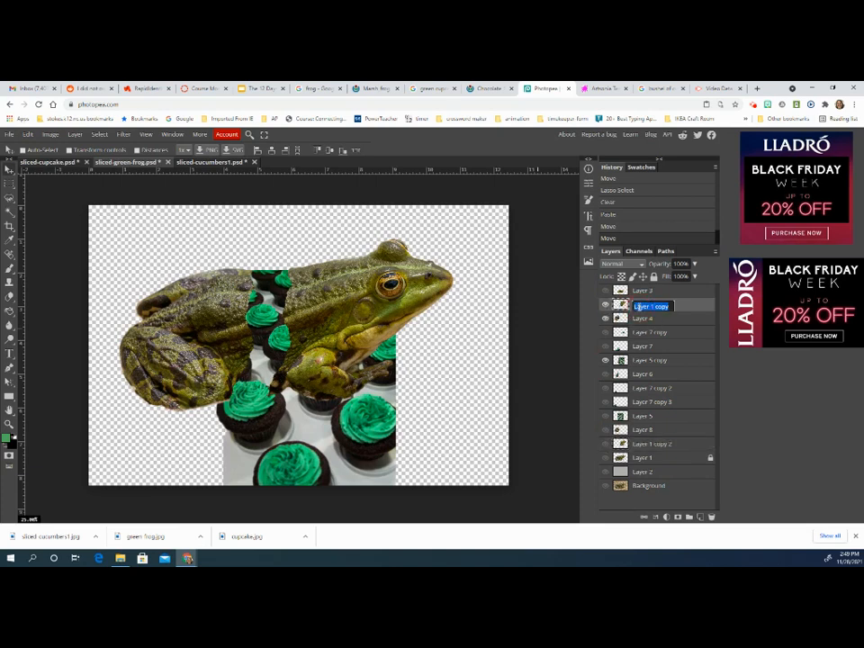
text(frog)
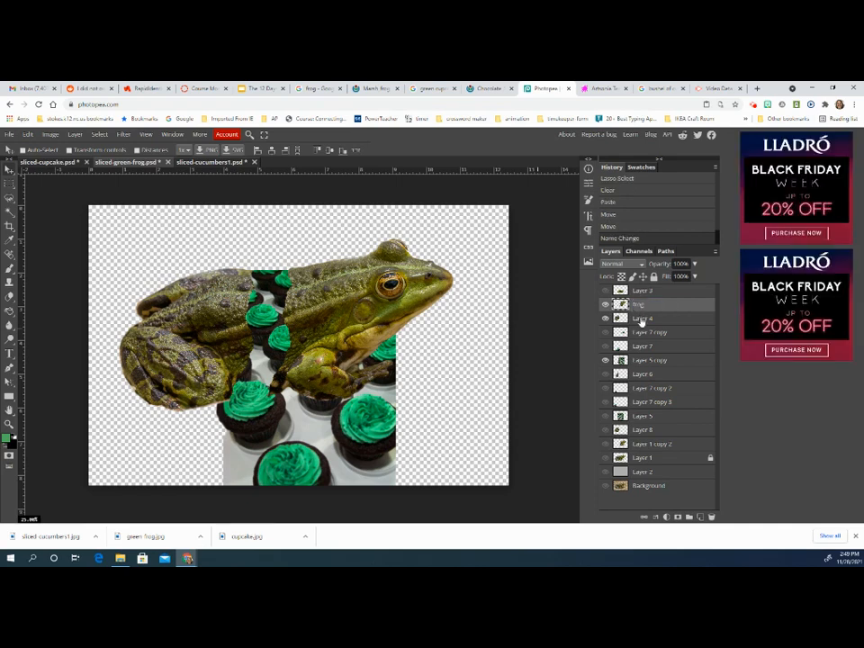
double_click(645, 320)
text(frog)
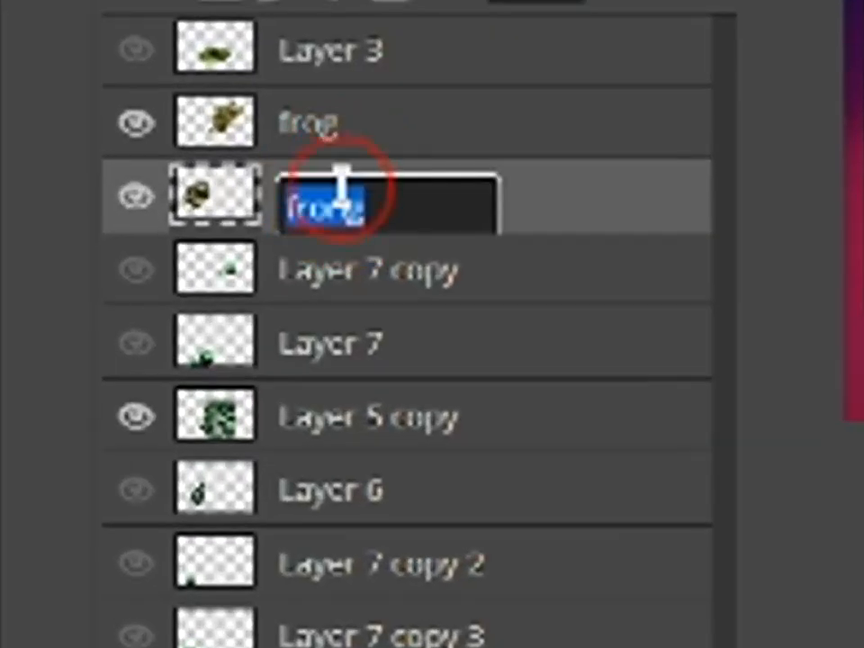
key(Enter)
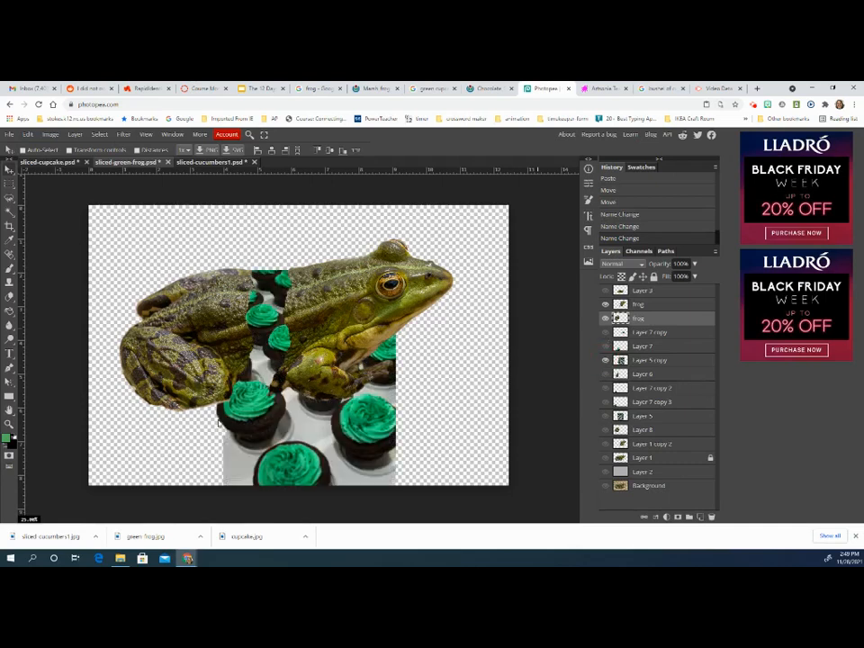
mouse_move(333, 407)
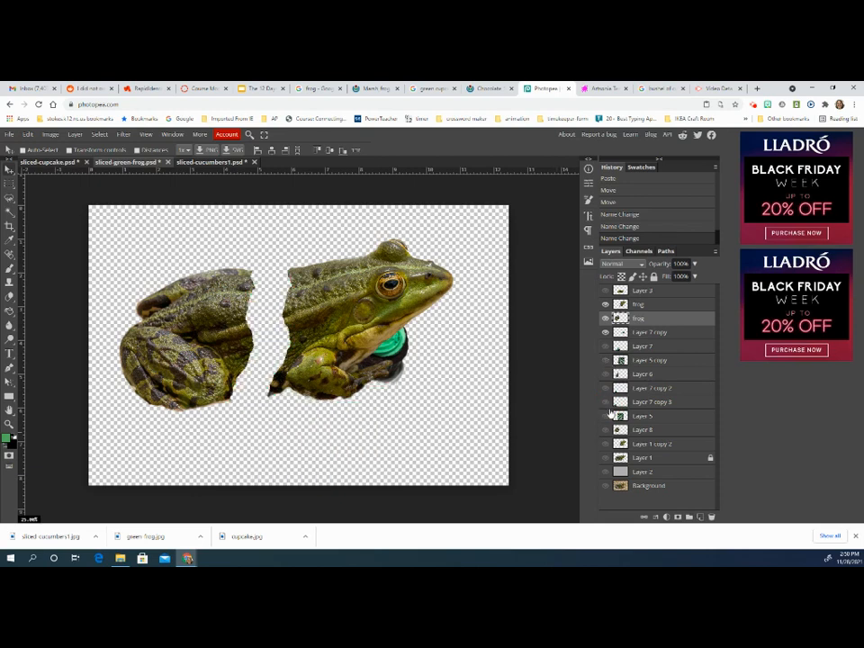
Step: Show the Layer 5 cupcake photo and hide the frog and Layer 7 copy layers
click(605, 416)
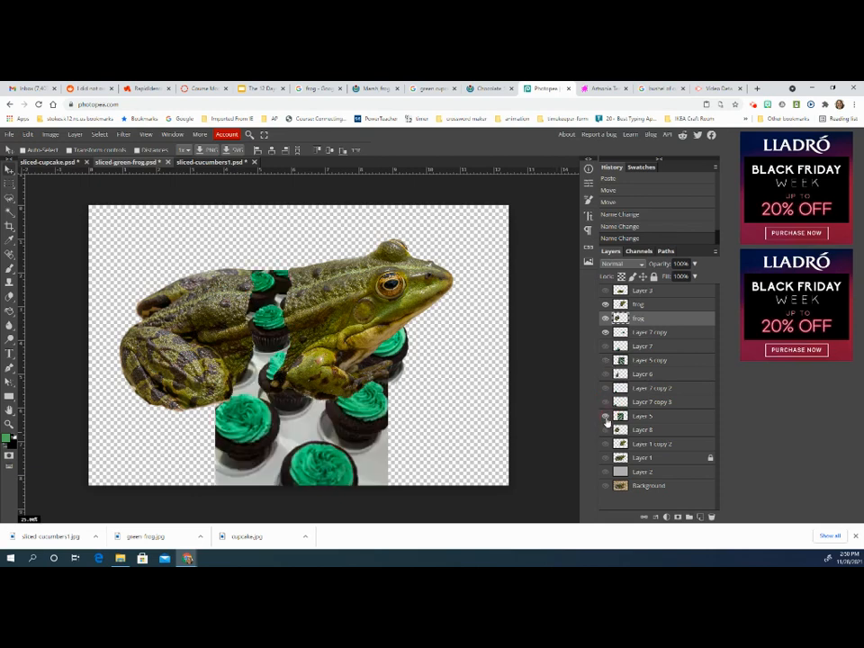
click(605, 416)
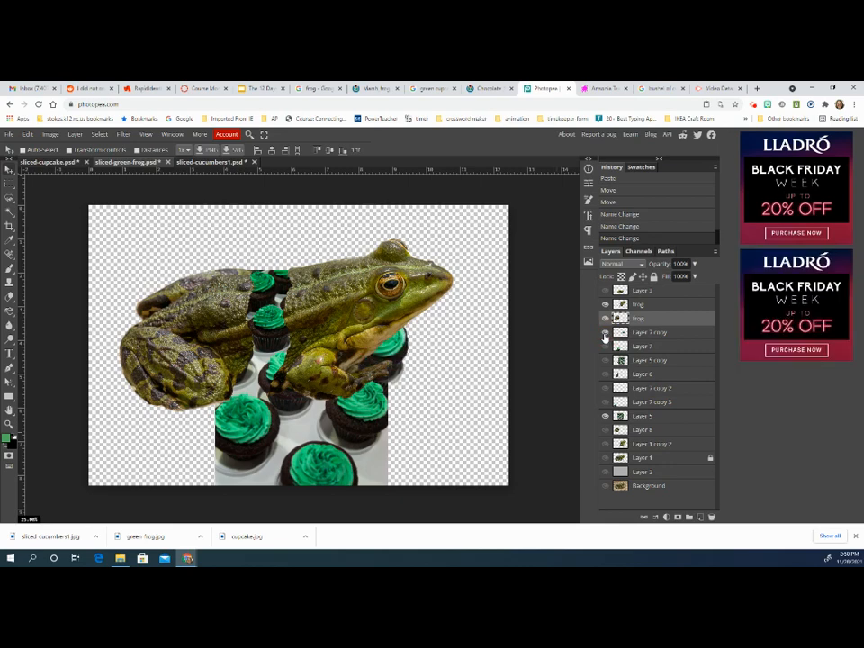
click(605, 317)
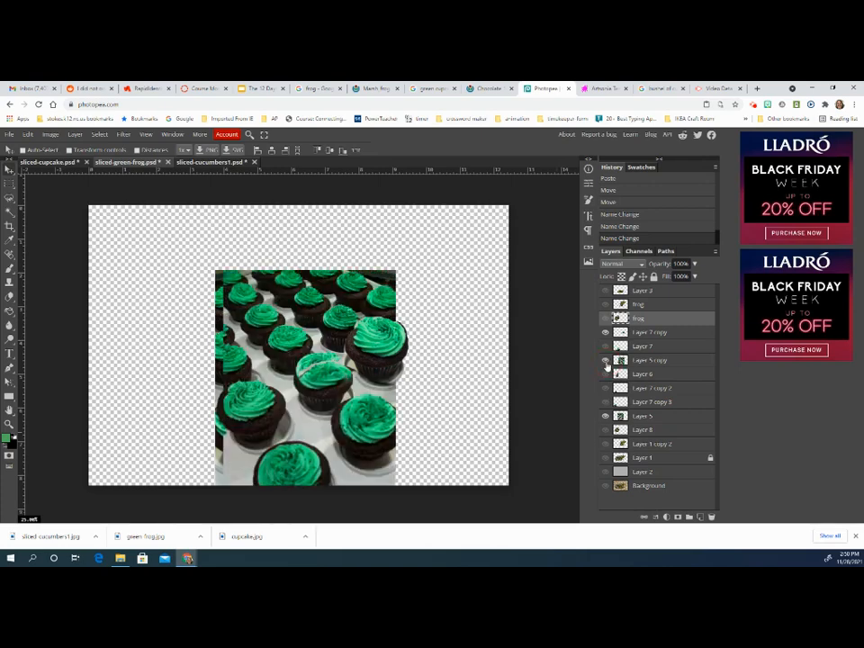
click(606, 373)
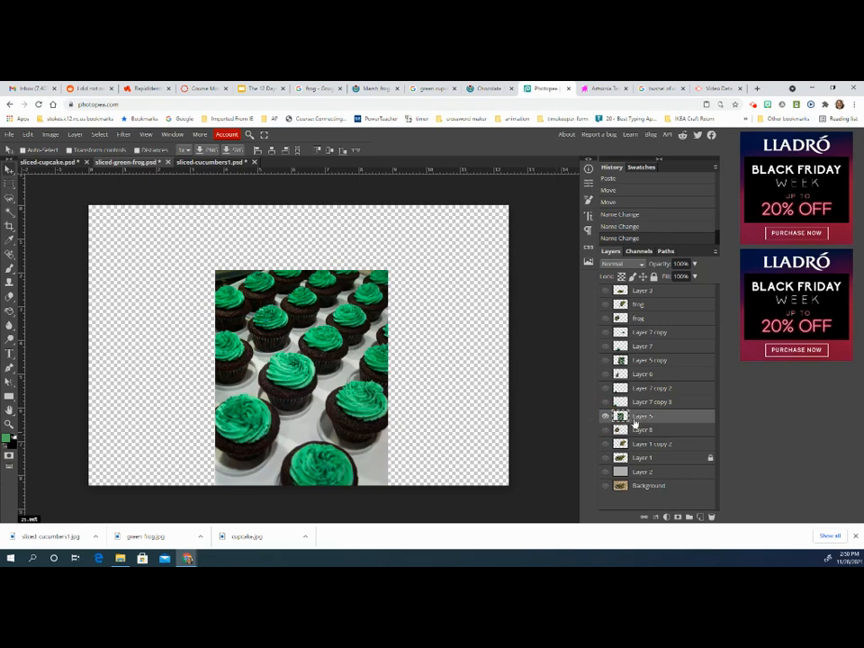
Step: Lasso one cupcake, paste it to a new layer, and drag it to the lower left
click(8, 197)
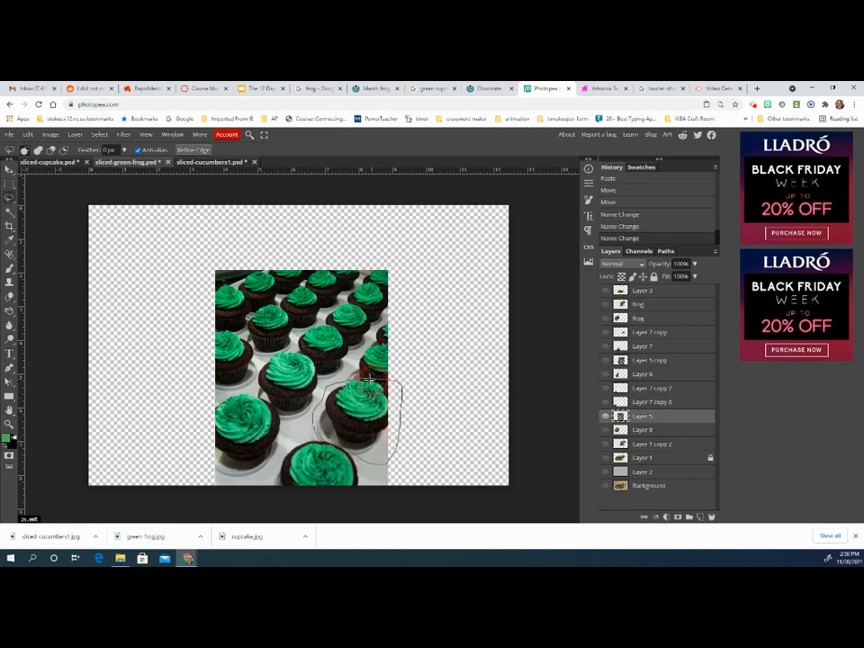
click(365, 396)
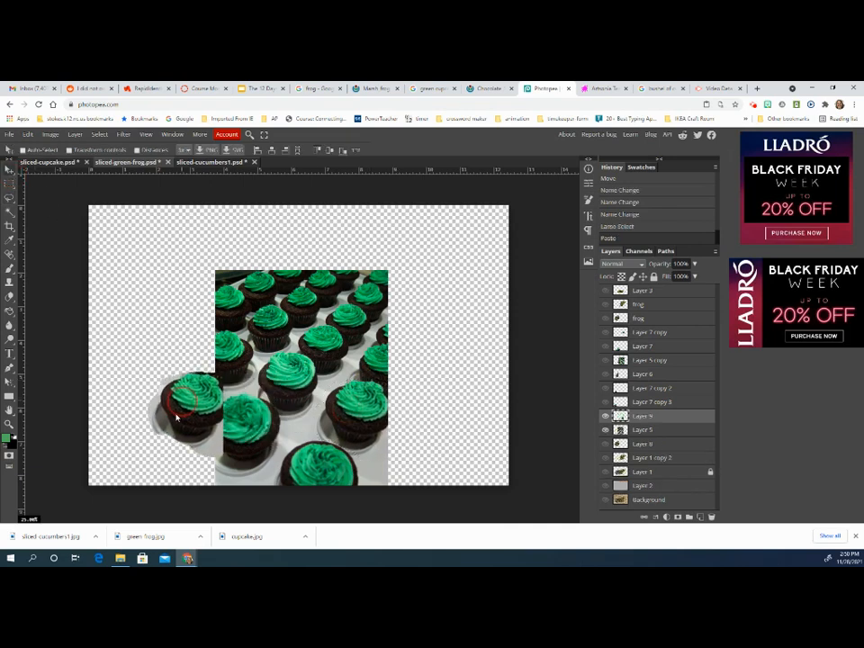
drag(189, 405, 135, 451)
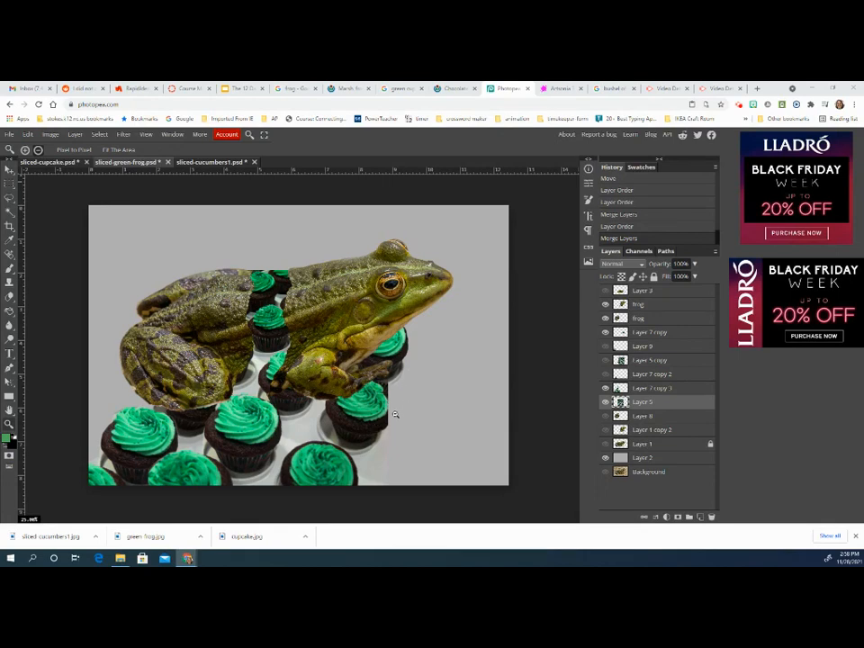
mouse_move(388, 420)
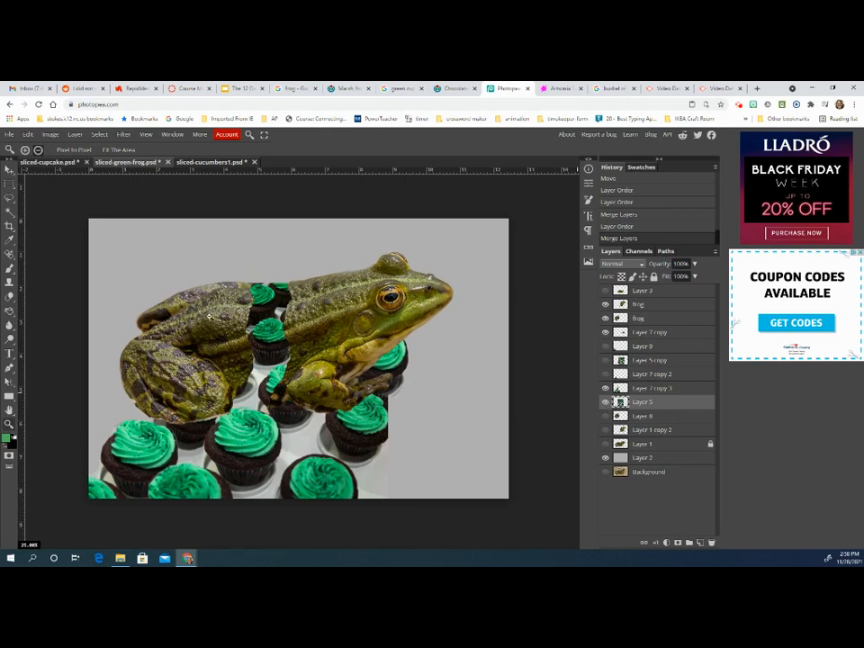
mouse_move(454, 434)
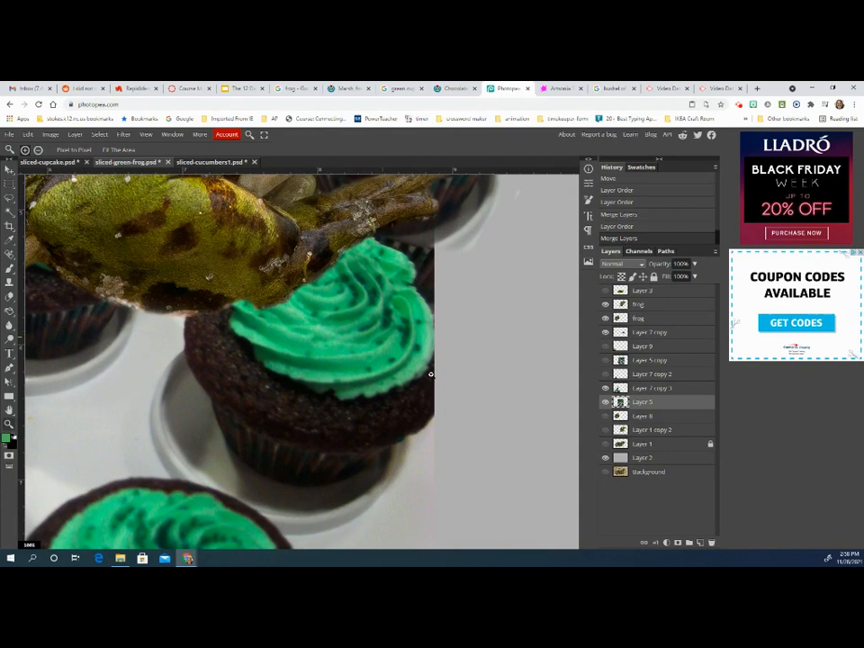
mouse_move(460, 308)
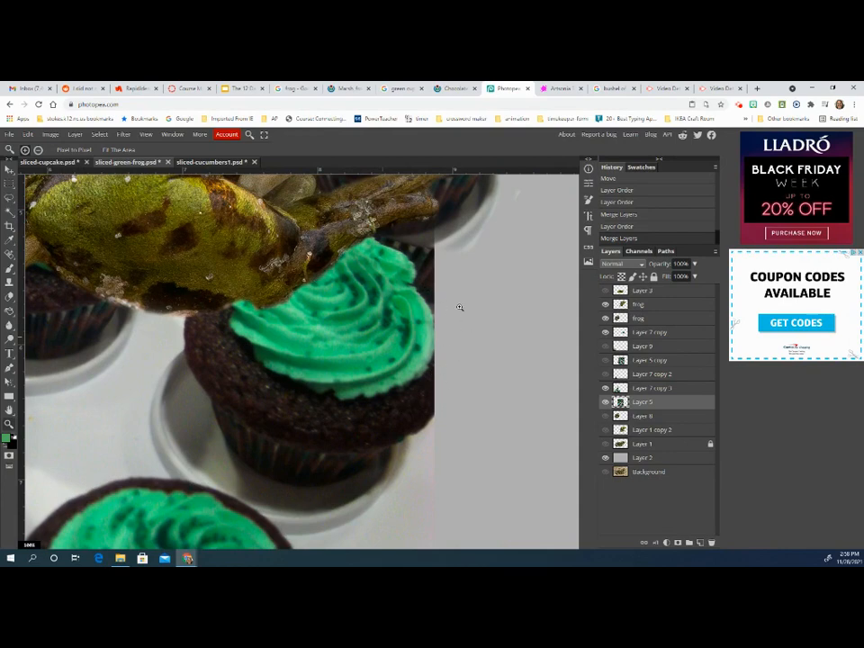
mouse_move(157, 367)
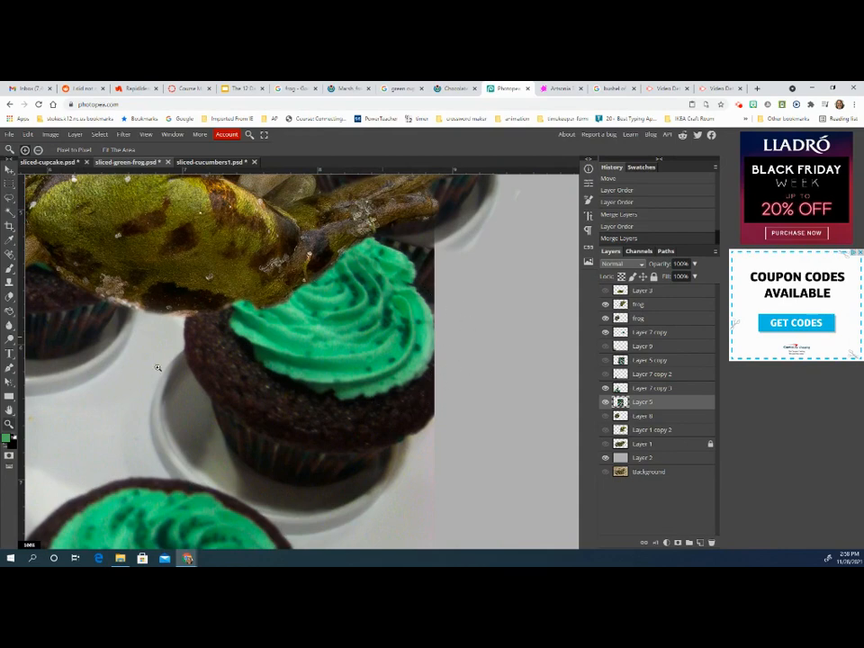
Step: Clone chocolate cake texture down the cupcake's cut-off right edge with the Clone Stamp
click(10, 283)
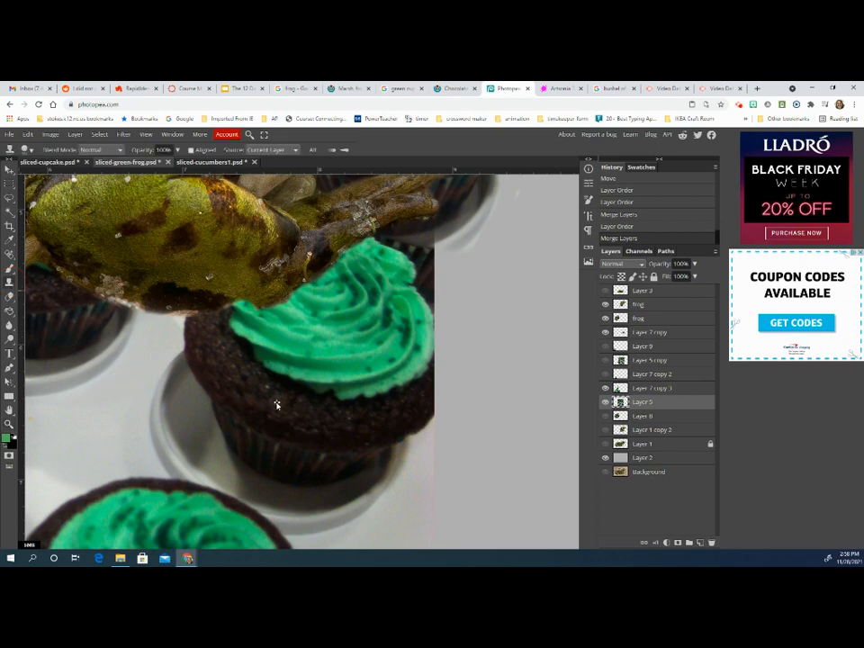
mouse_move(274, 398)
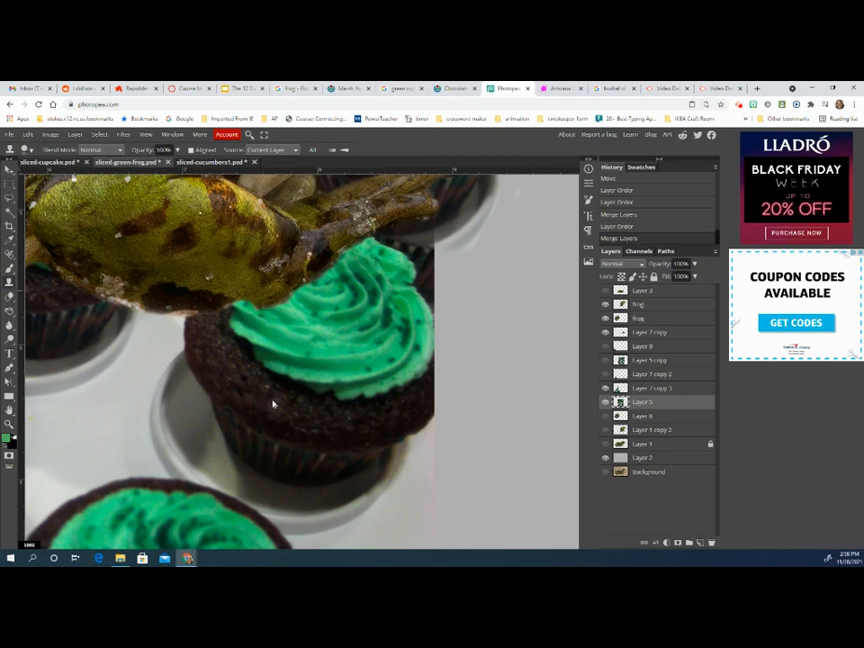
mouse_move(268, 397)
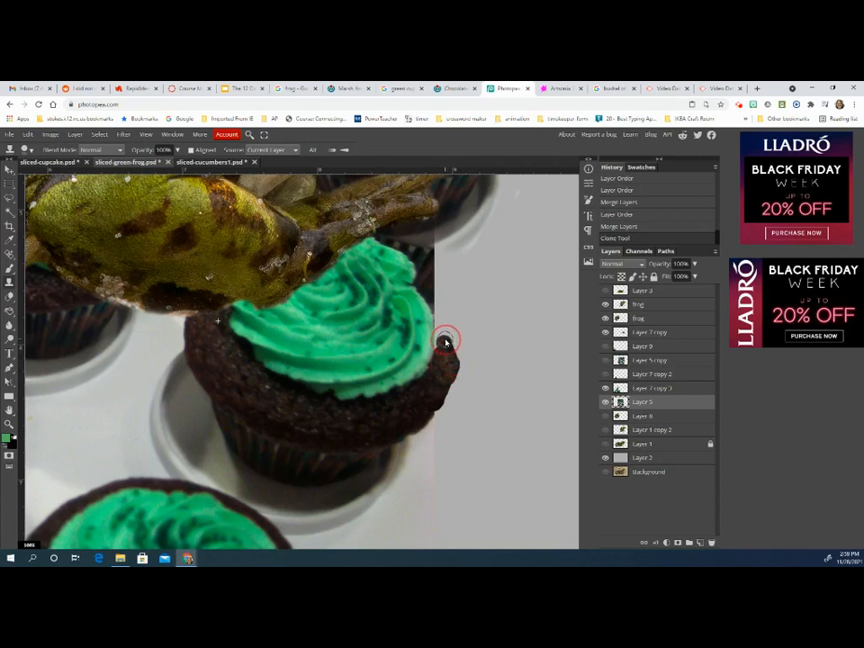
drag(446, 342, 455, 383)
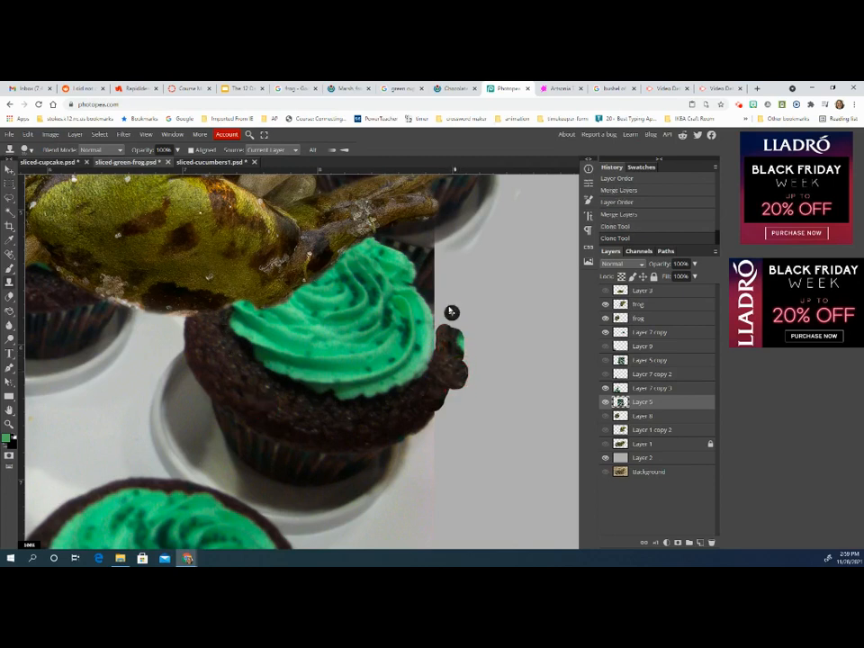
click(444, 315)
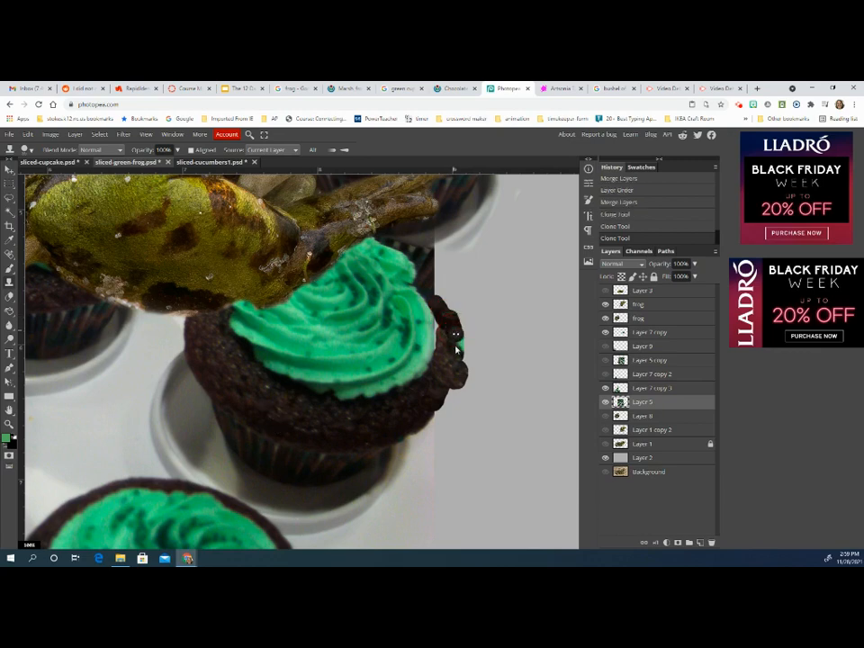
mouse_move(434, 328)
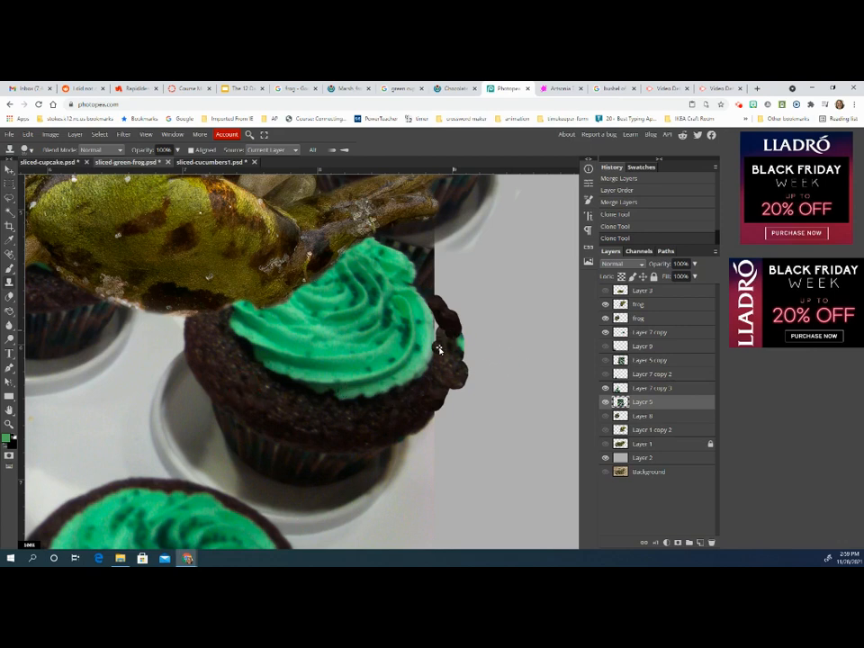
click(442, 346)
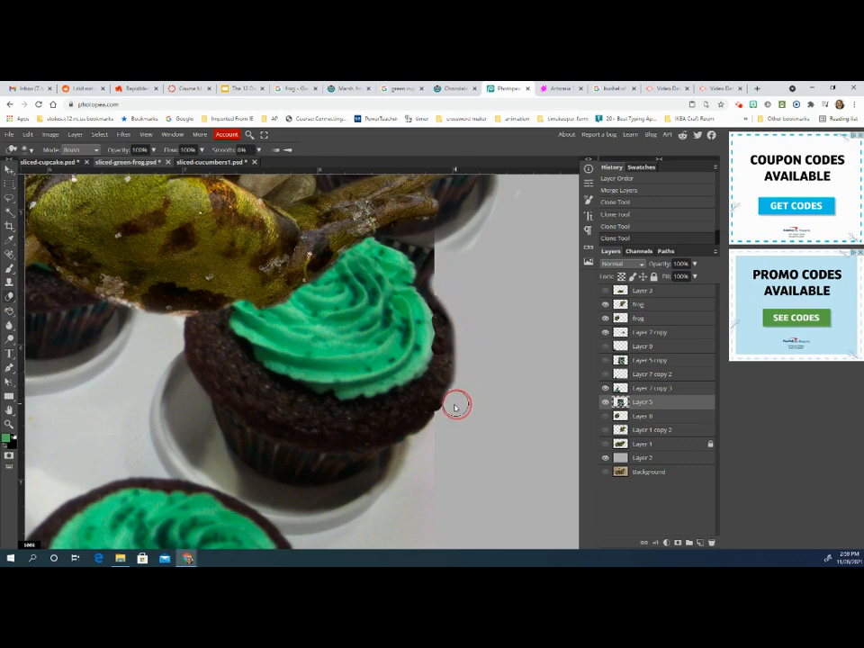
mouse_move(470, 374)
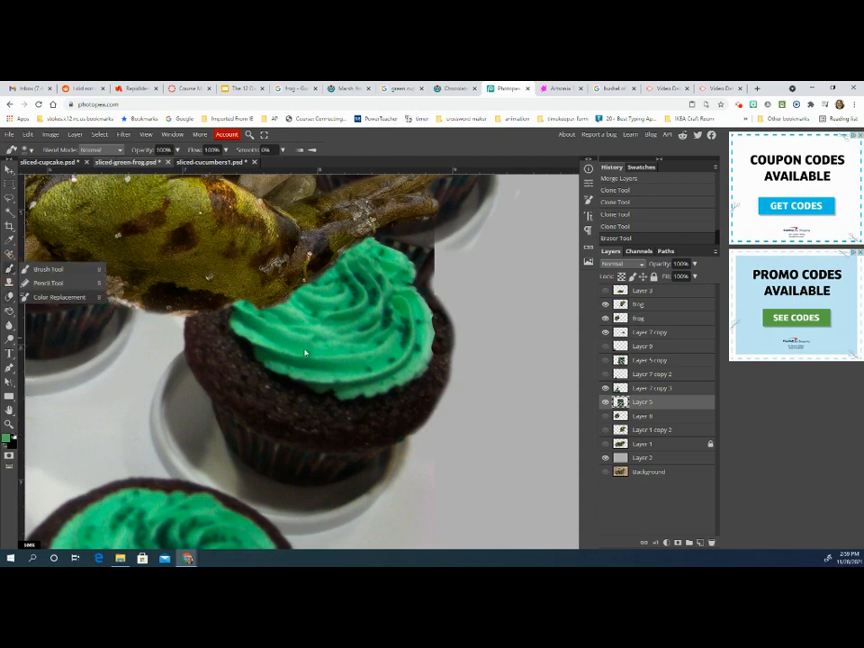
mouse_move(18, 244)
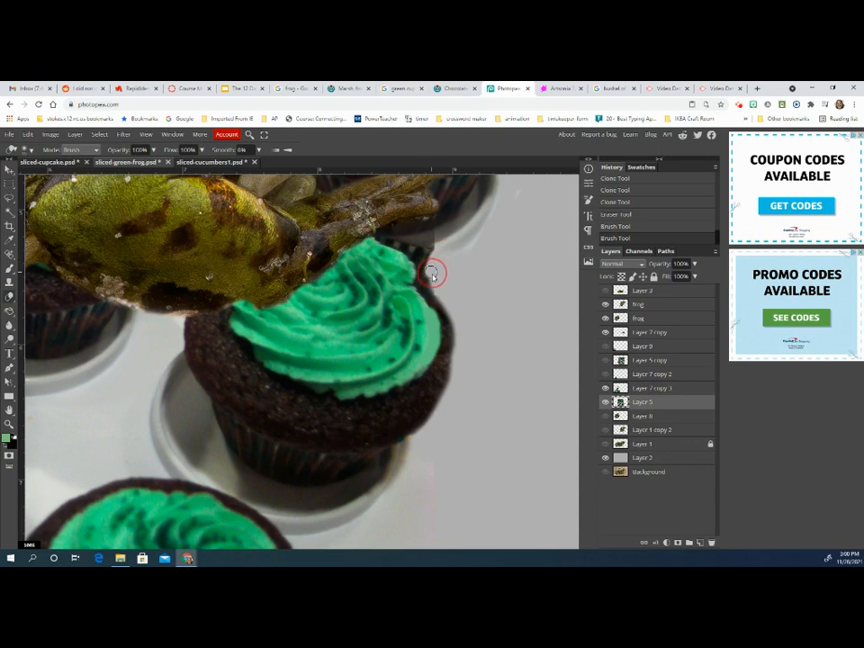
mouse_move(443, 256)
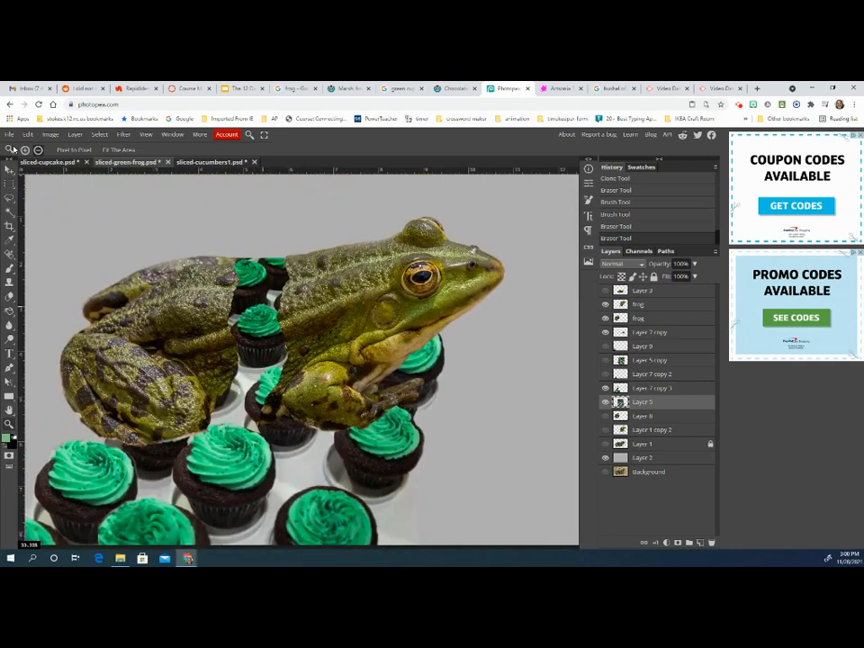
Step: Save the composite as a PSD, replacing the existing sliced-green-frog file
click(10, 134)
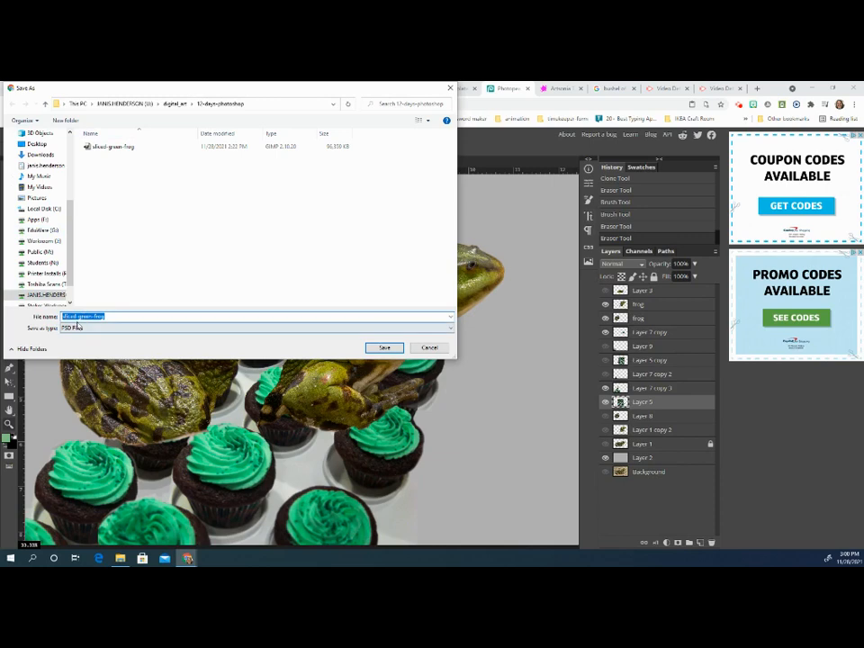
click(384, 348)
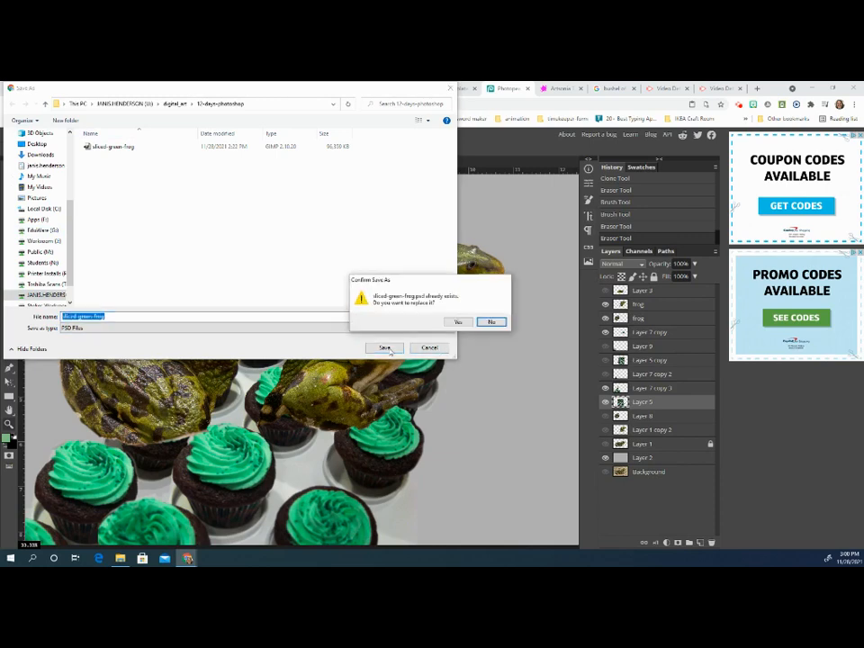
click(457, 322)
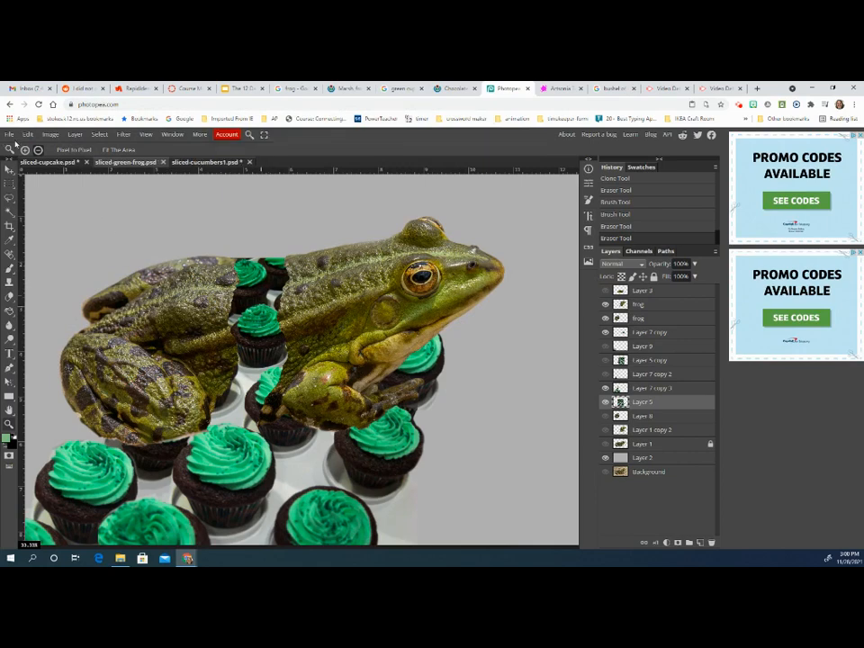
click(8, 135)
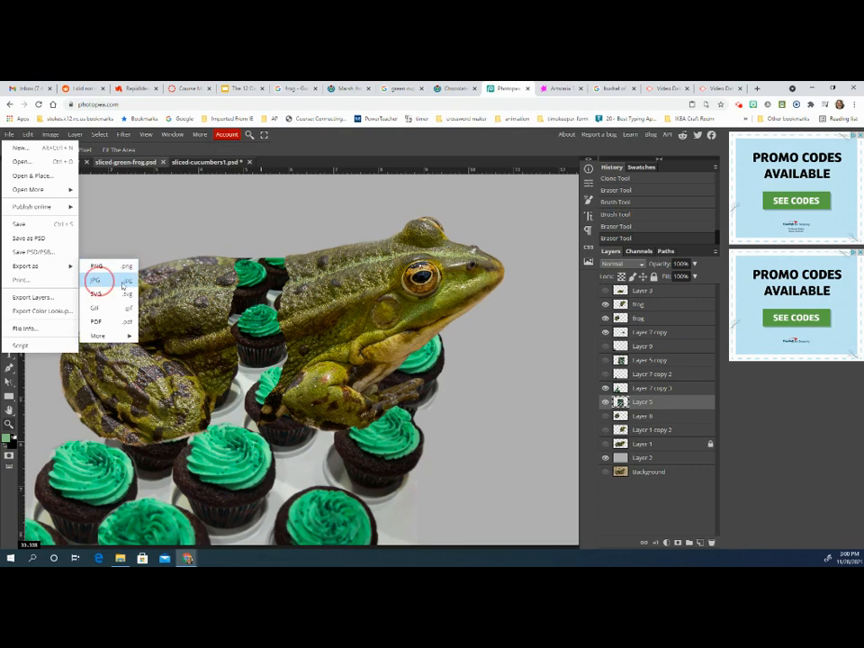
Step: Export the composite as a sliced-green-frog JPG at about 90% quality
click(95, 281)
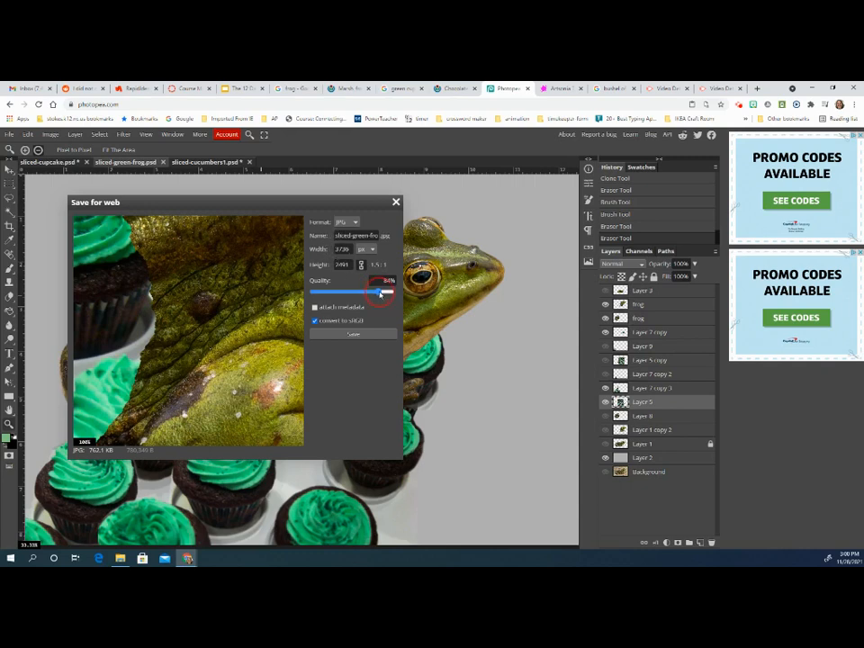
drag(378, 291, 389, 291)
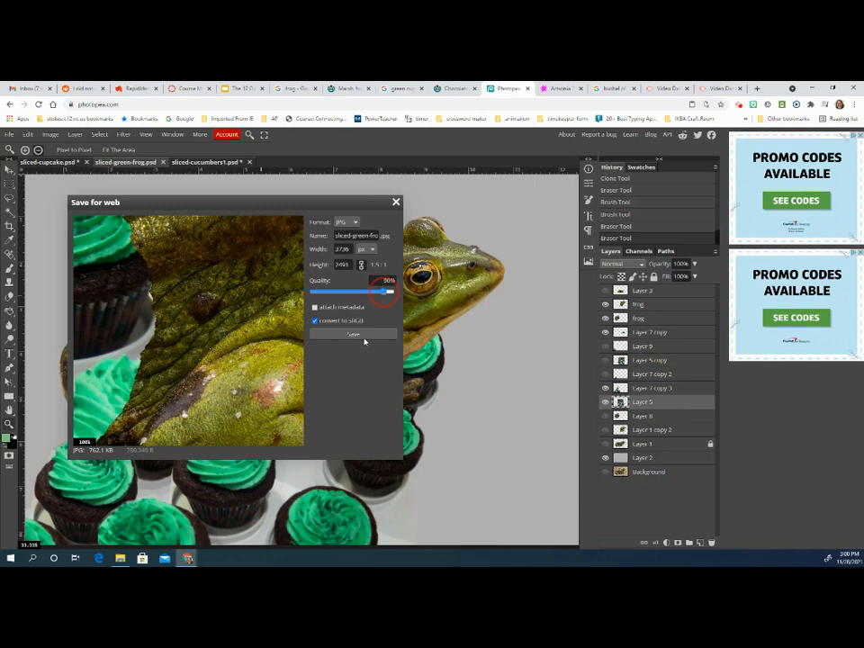
drag(383, 291, 391, 291)
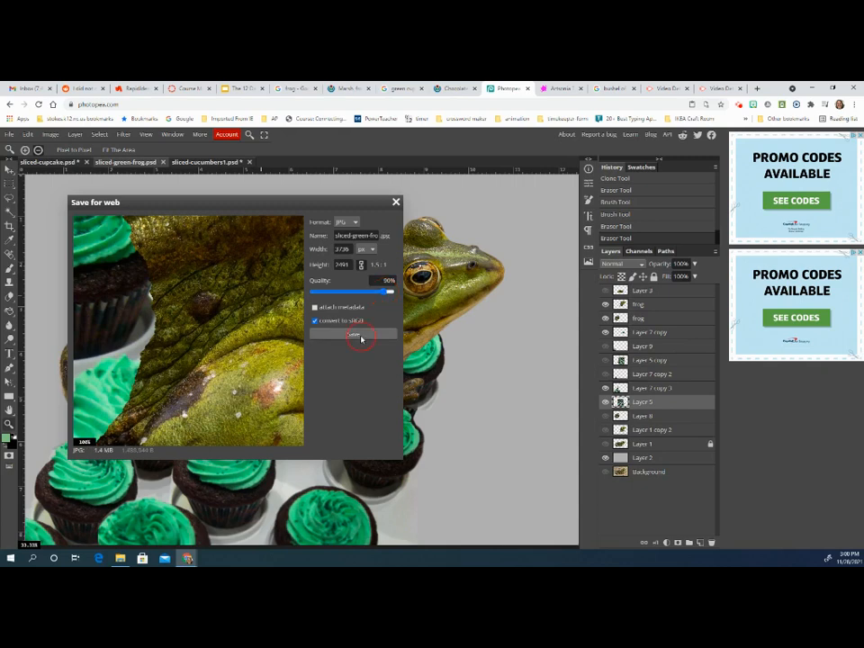
click(354, 334)
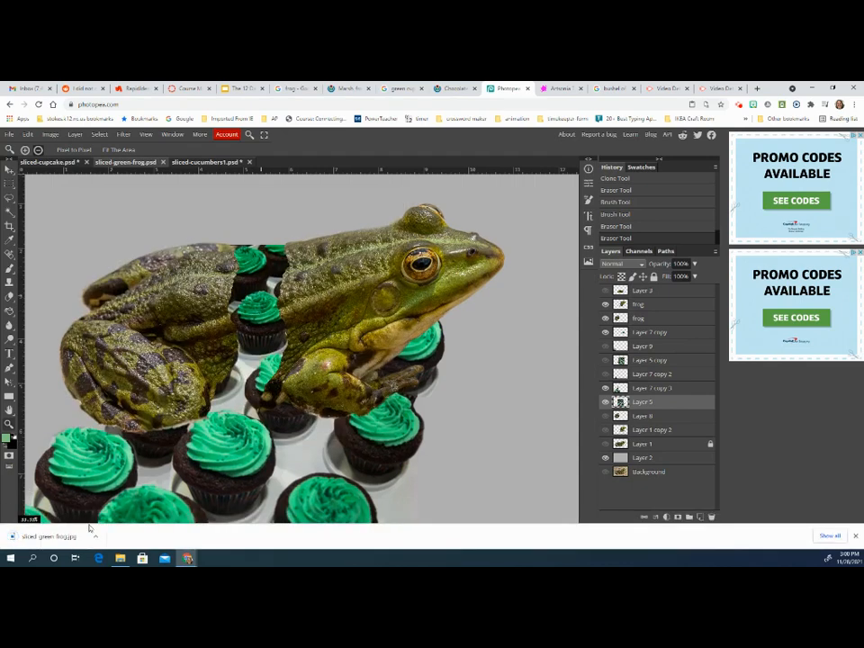